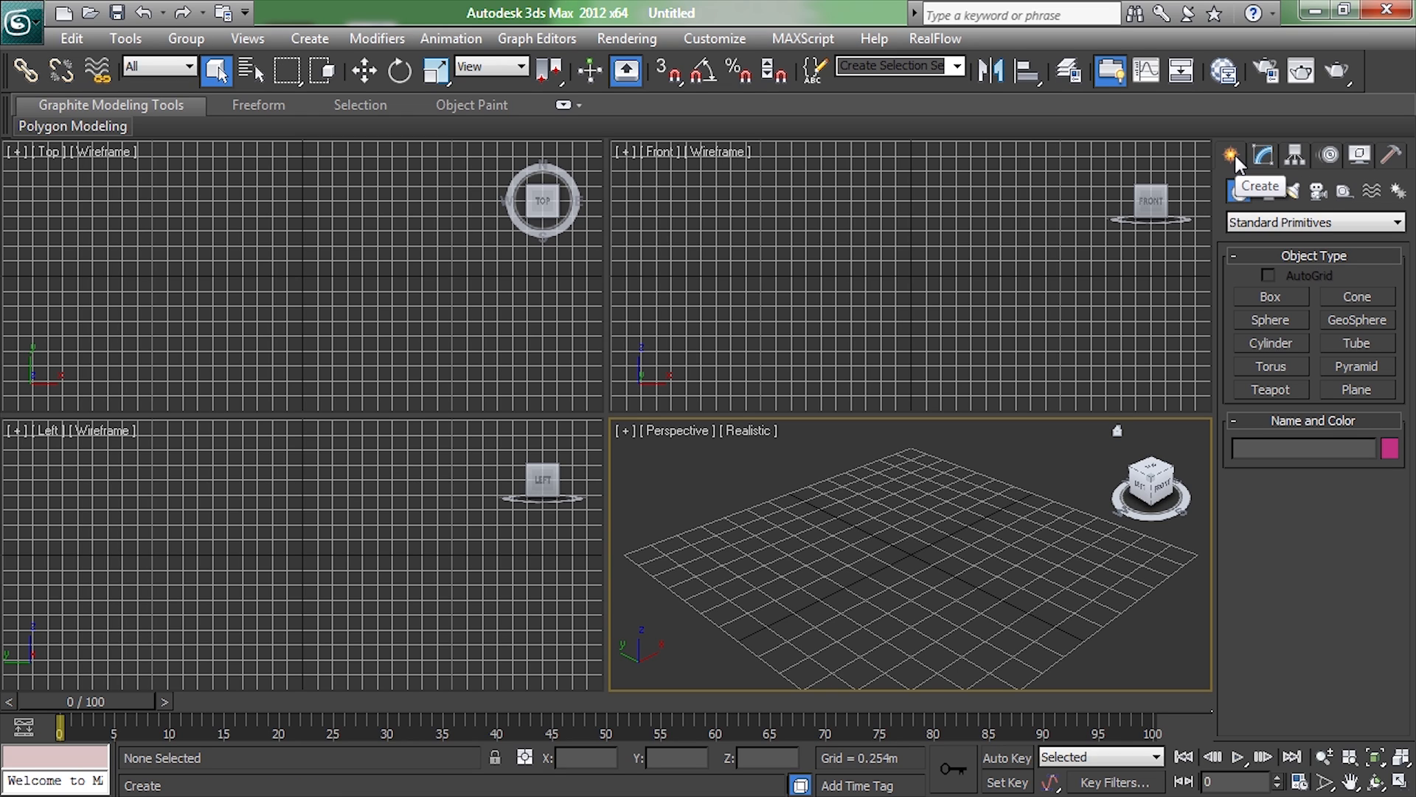
Drag out a box near the grid centre, then start a sphere beside it.
{"action": "left_click", "coordinate": [1294, 155]}
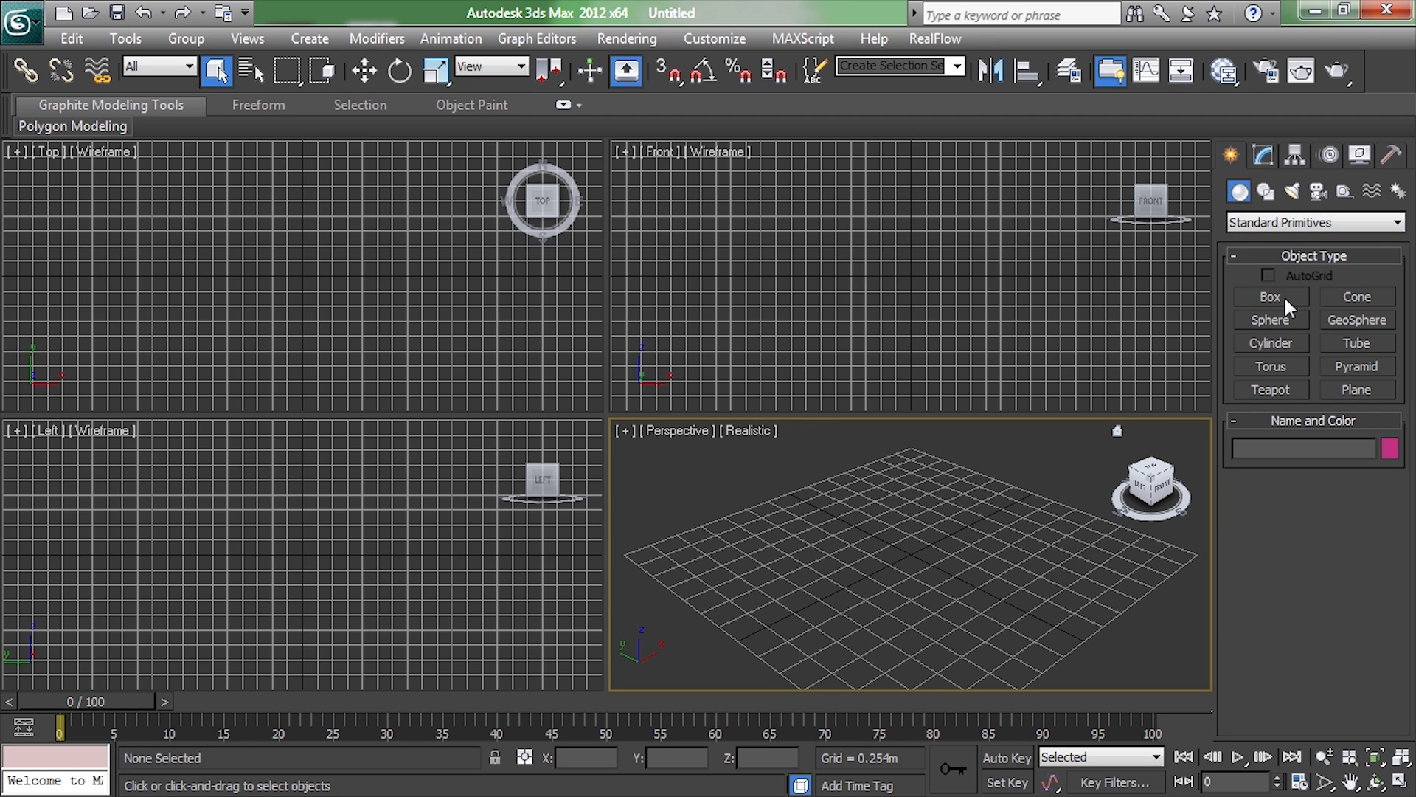
{"action": "left_click", "coordinate": [1269, 297]}
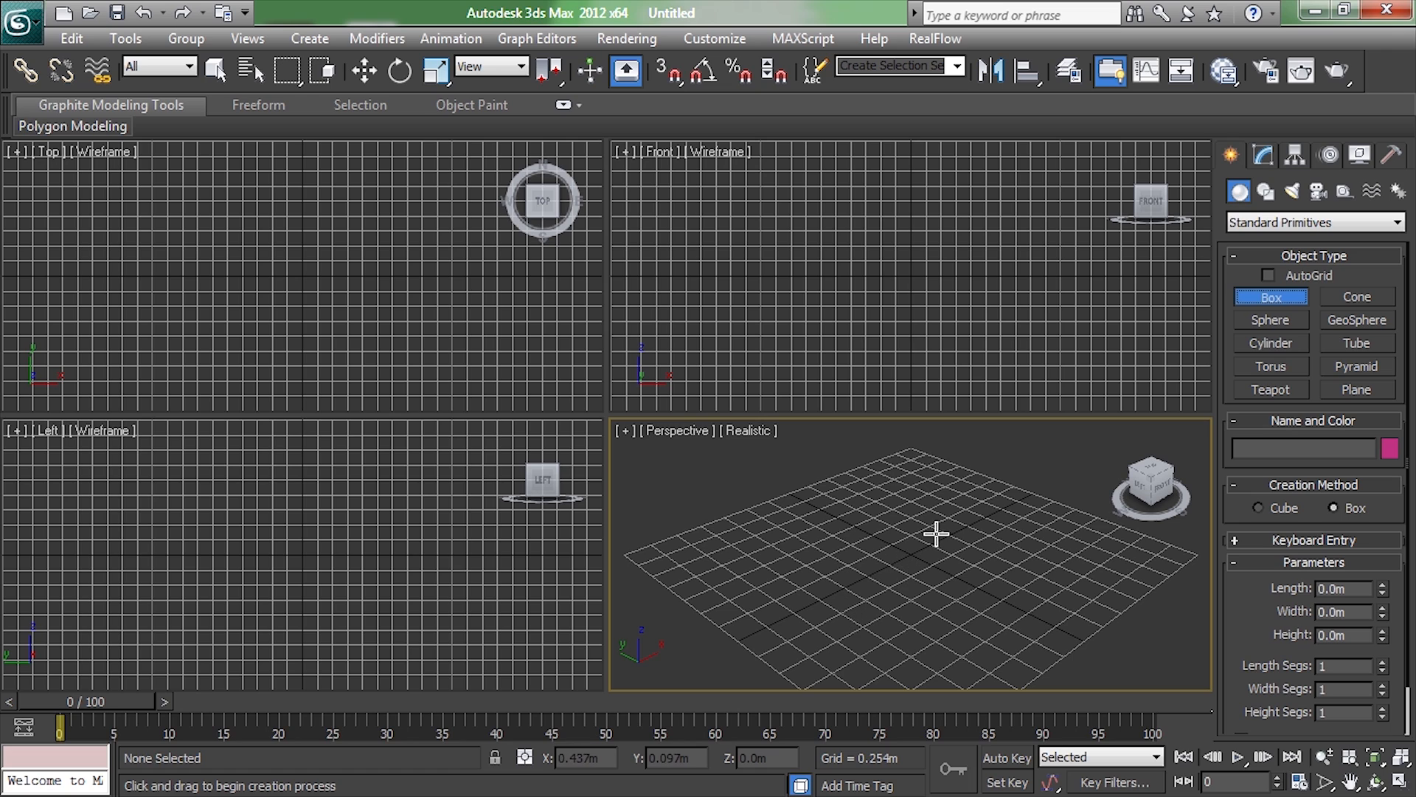
{"action": "left_click_drag", "start_coordinate": [908, 515], "coordinate": [958, 578]}
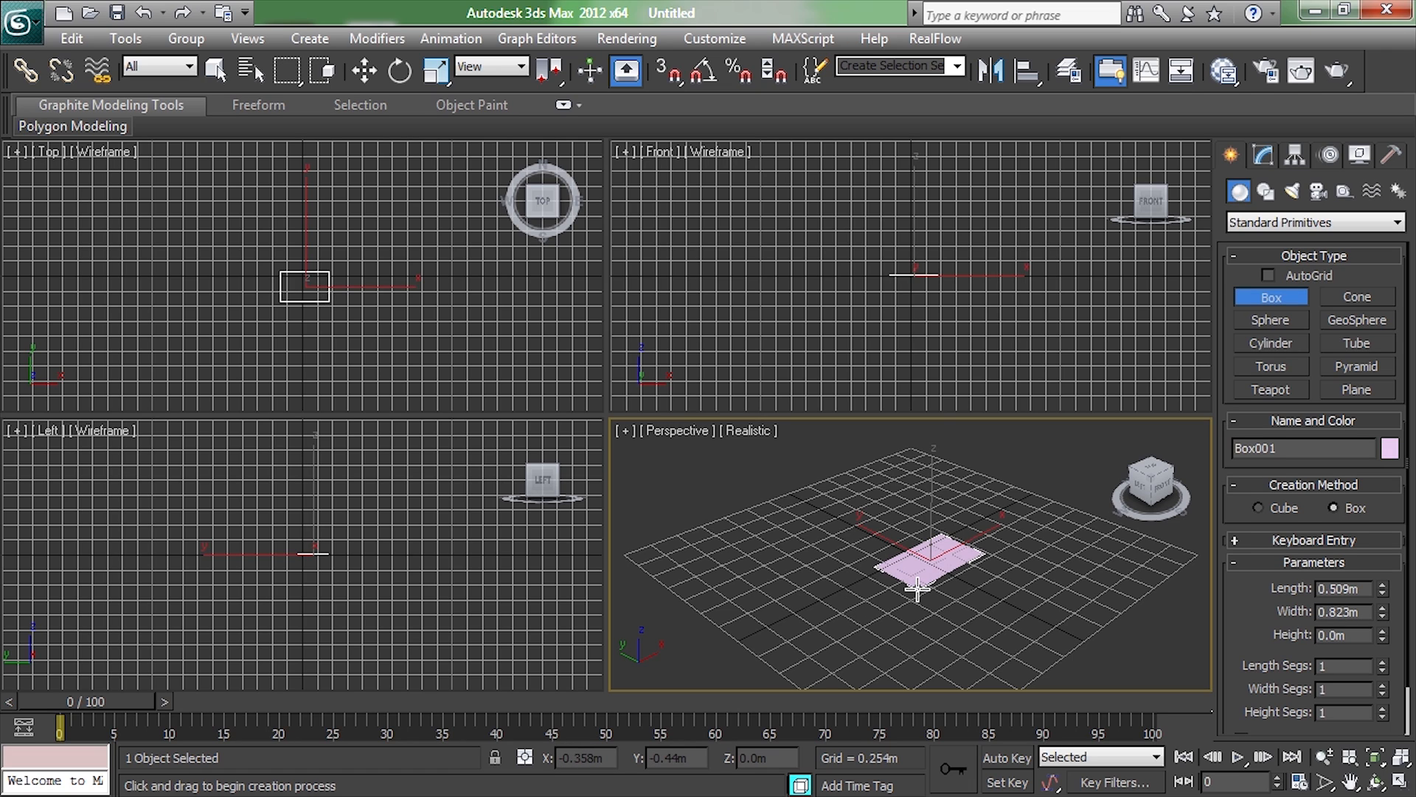
{"action": "left_click_drag", "start_coordinate": [918, 586], "coordinate": [918, 518]}
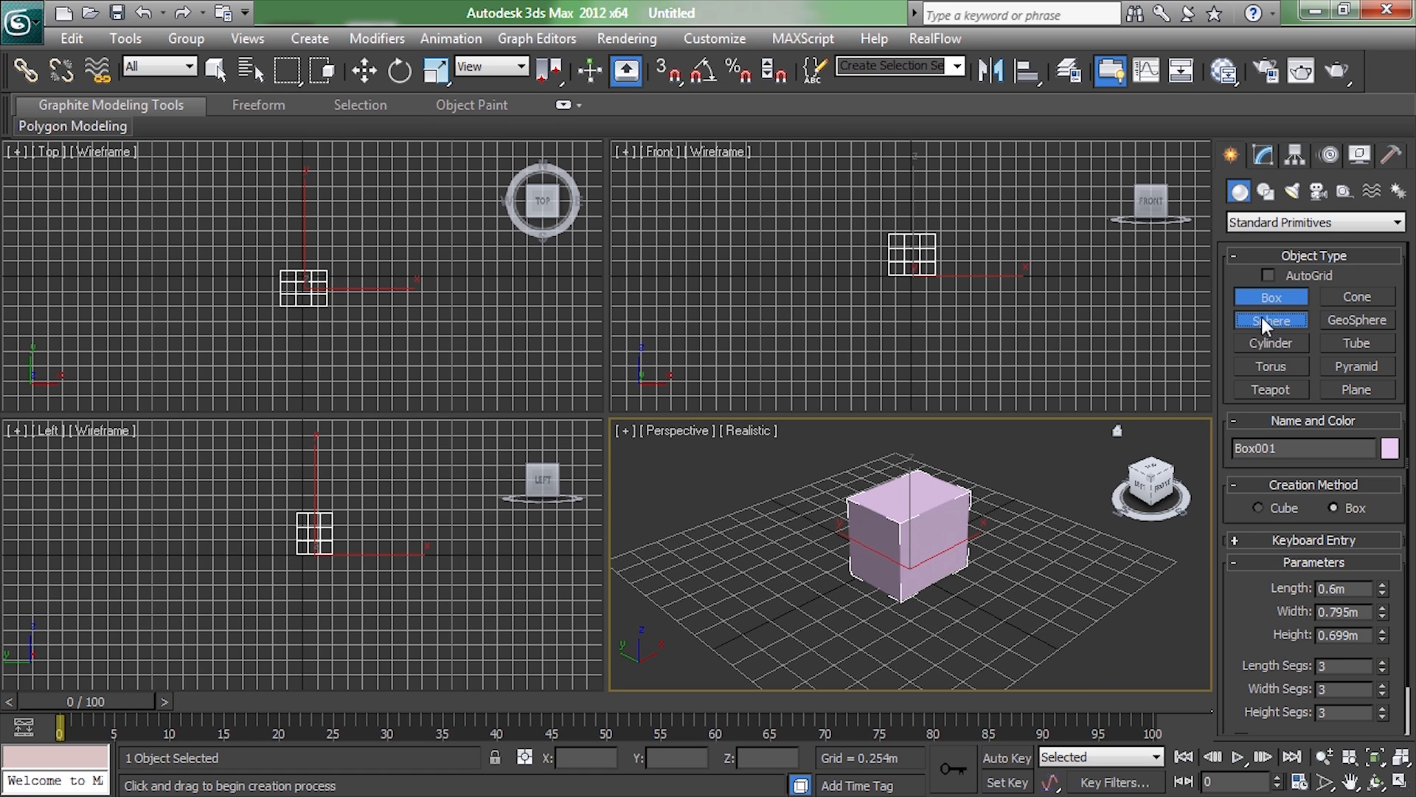
{"action": "left_click", "coordinate": [1270, 320]}
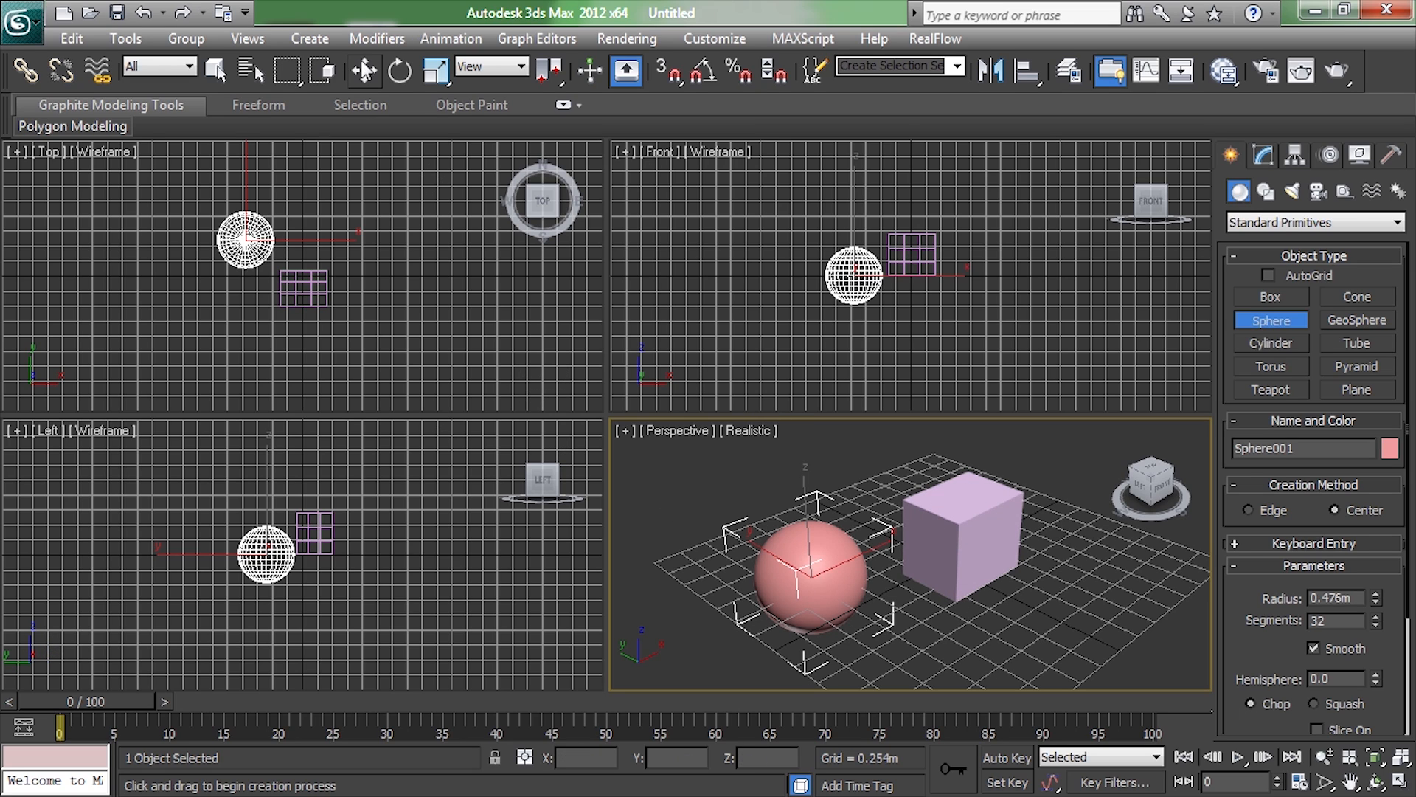
Try Move, Rotate and Scale on the sphere, then lift it about 0.5m up along Z.
{"action": "left_click", "coordinate": [365, 71]}
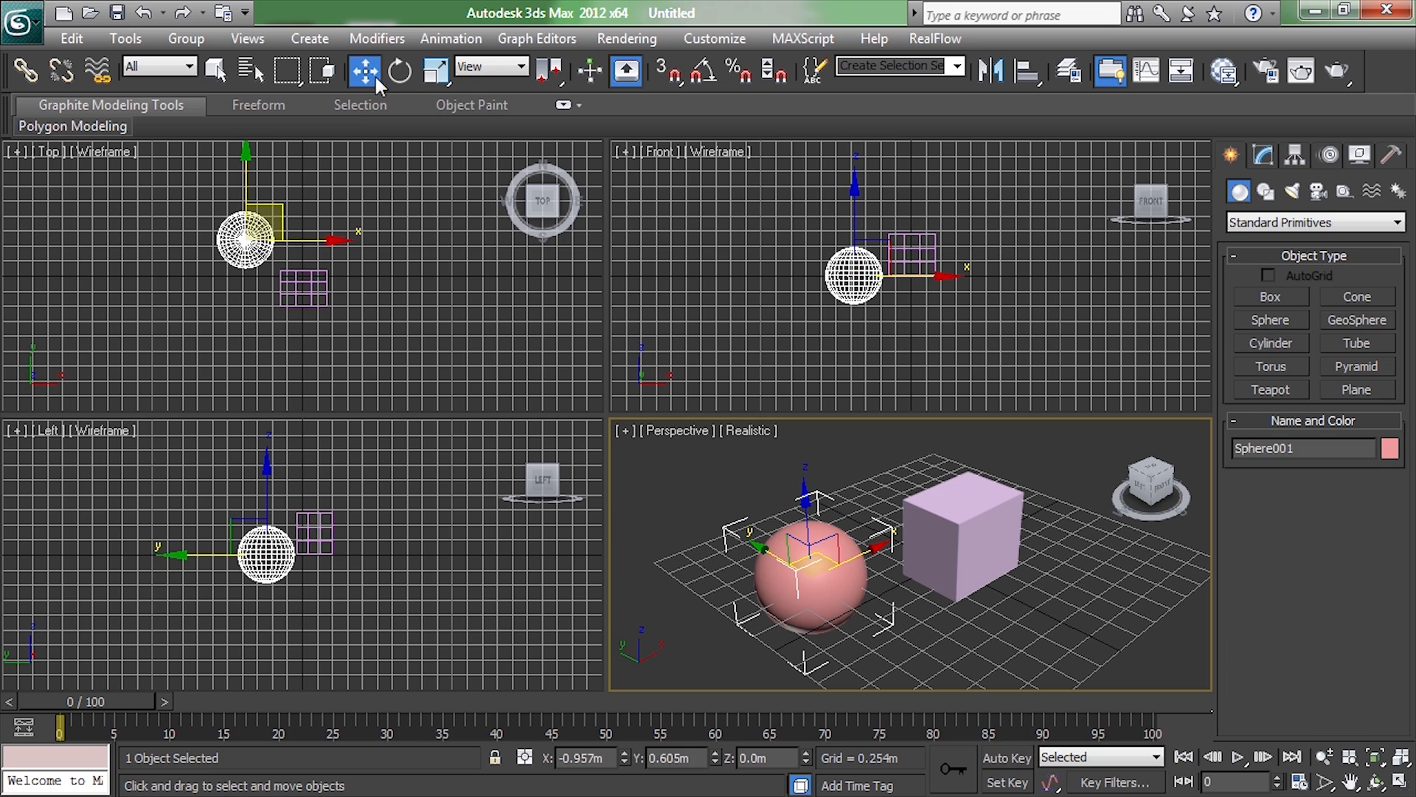
{"action": "left_click", "coordinate": [397, 71]}
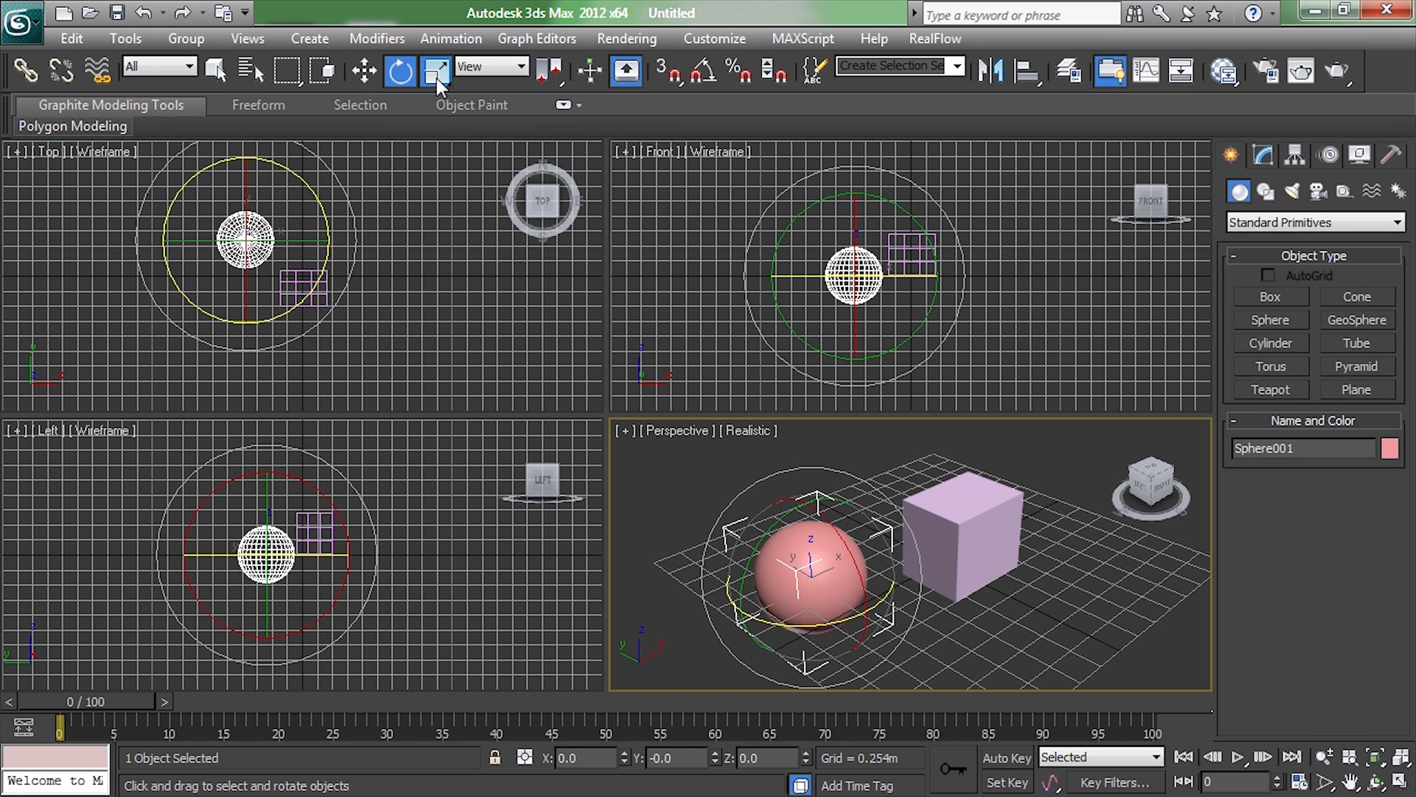
{"action": "left_click", "coordinate": [434, 71]}
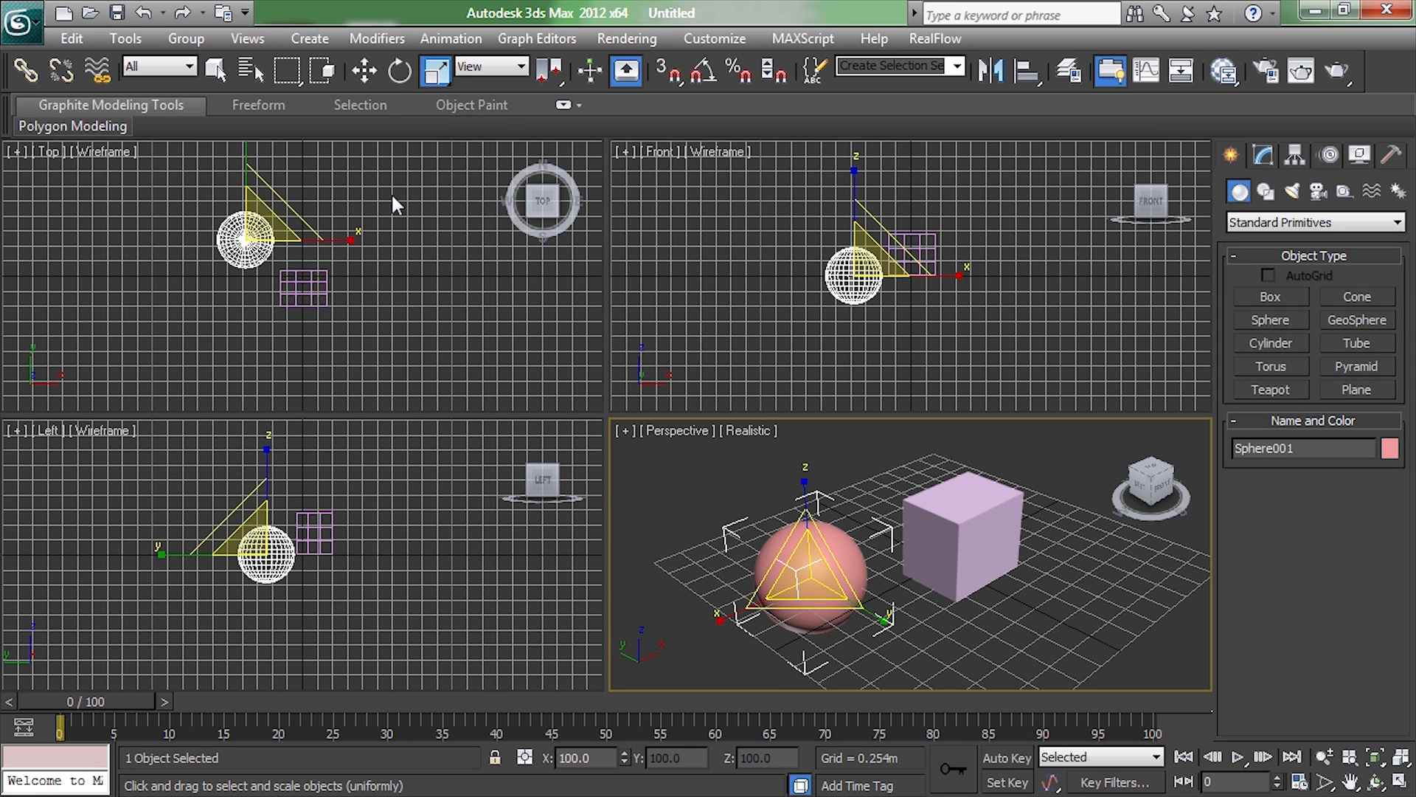
{"action": "left_click", "coordinate": [398, 71]}
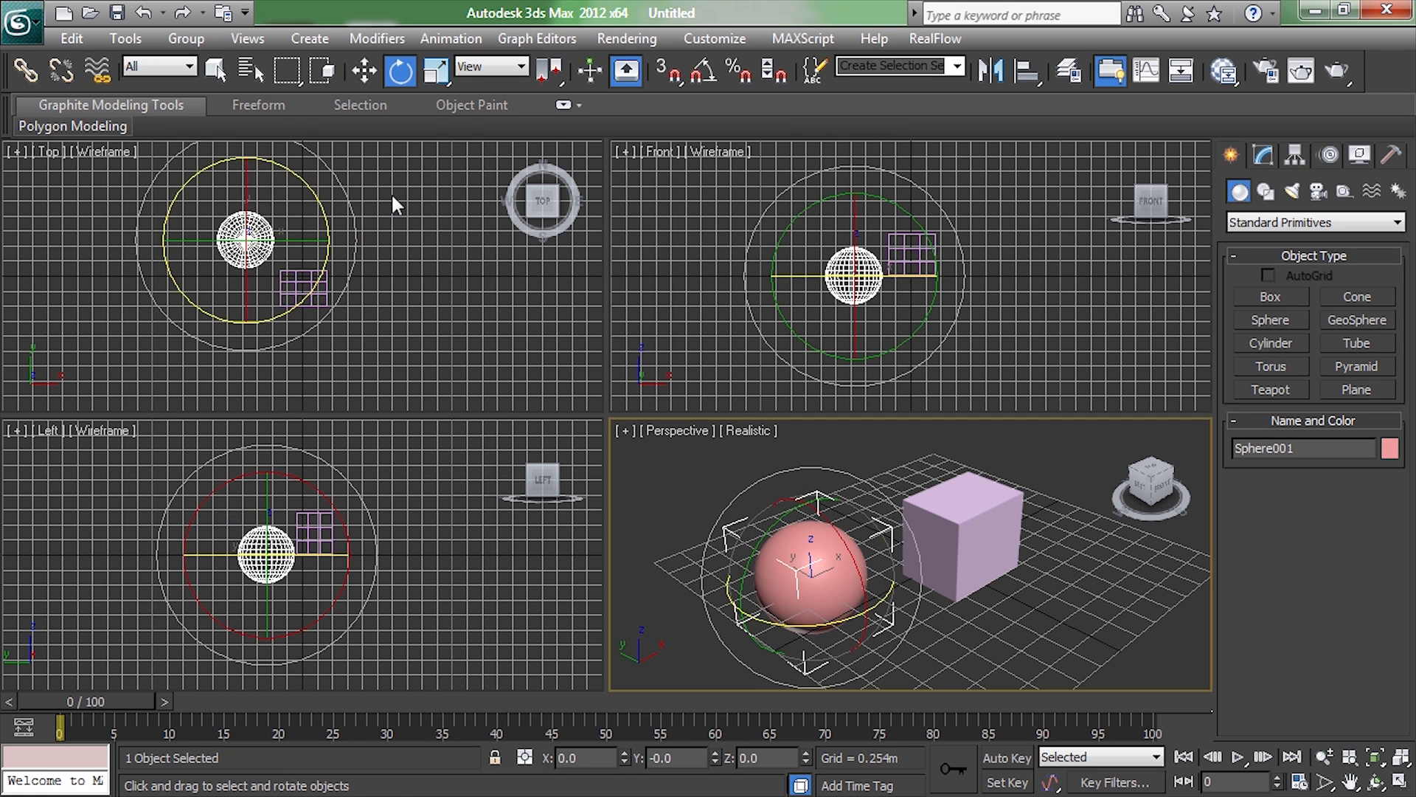
{"action": "left_click", "coordinate": [217, 69]}
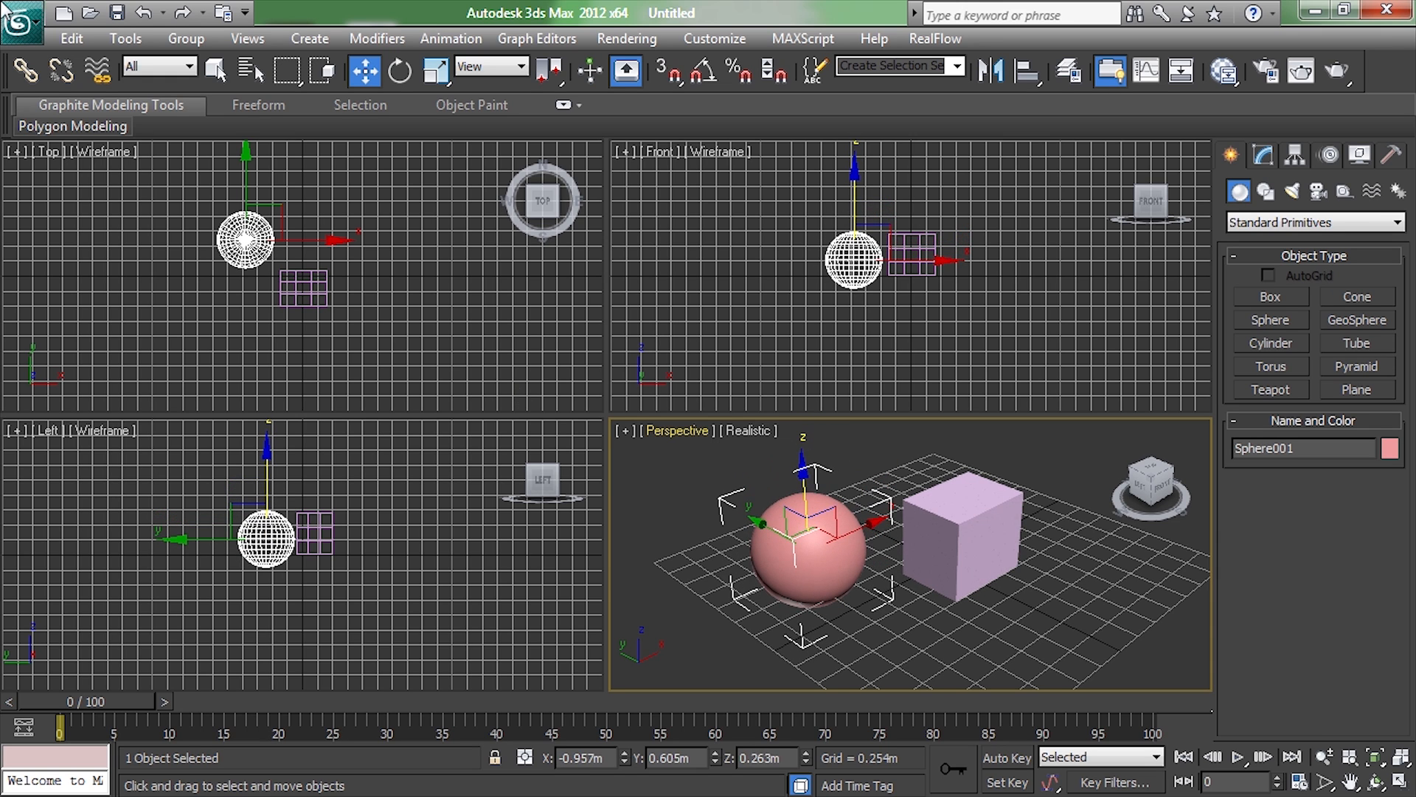
{"action": "mouse_move", "coordinate": [307, 516]}
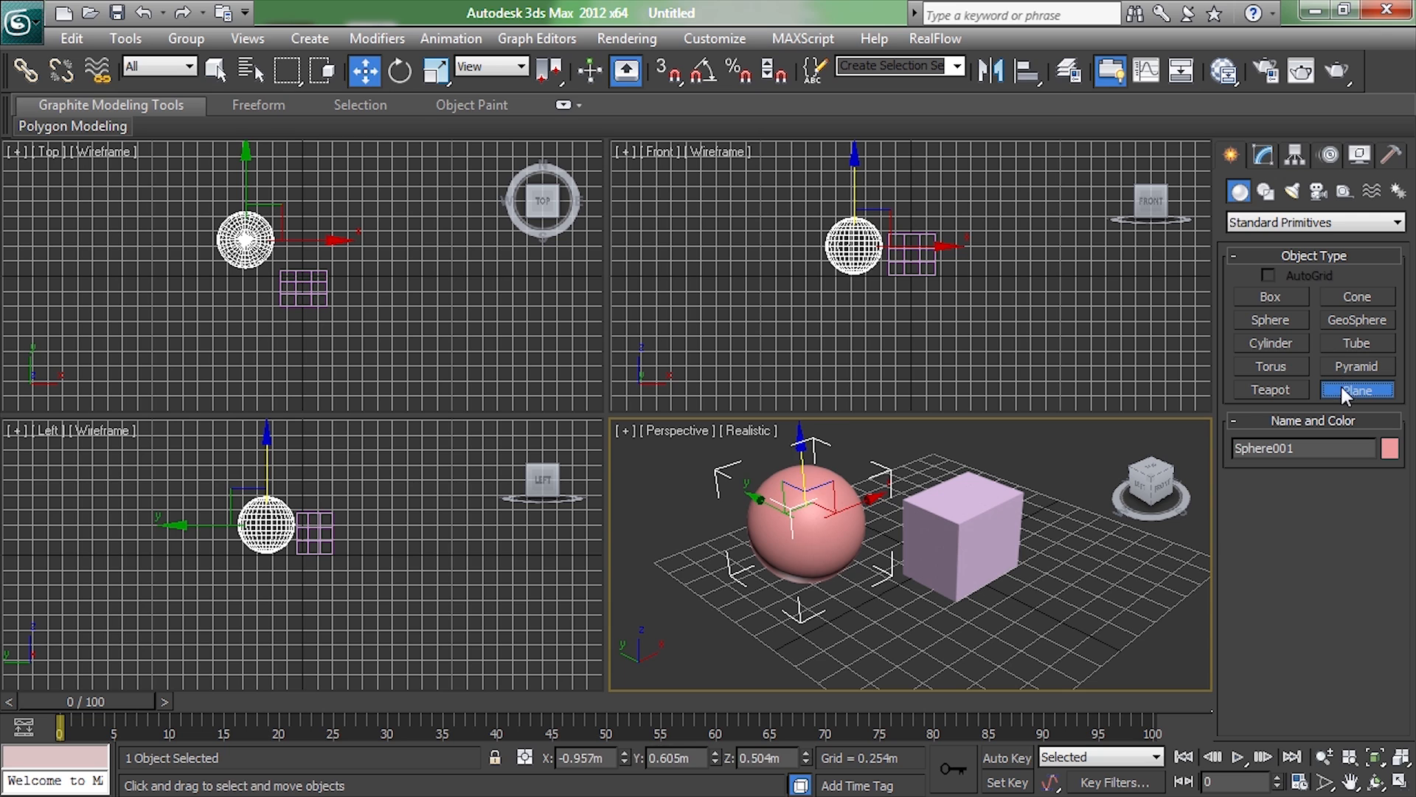
Lay a large purple floor plane under both objects and make the box the active selection.
{"action": "left_click", "coordinate": [1356, 390]}
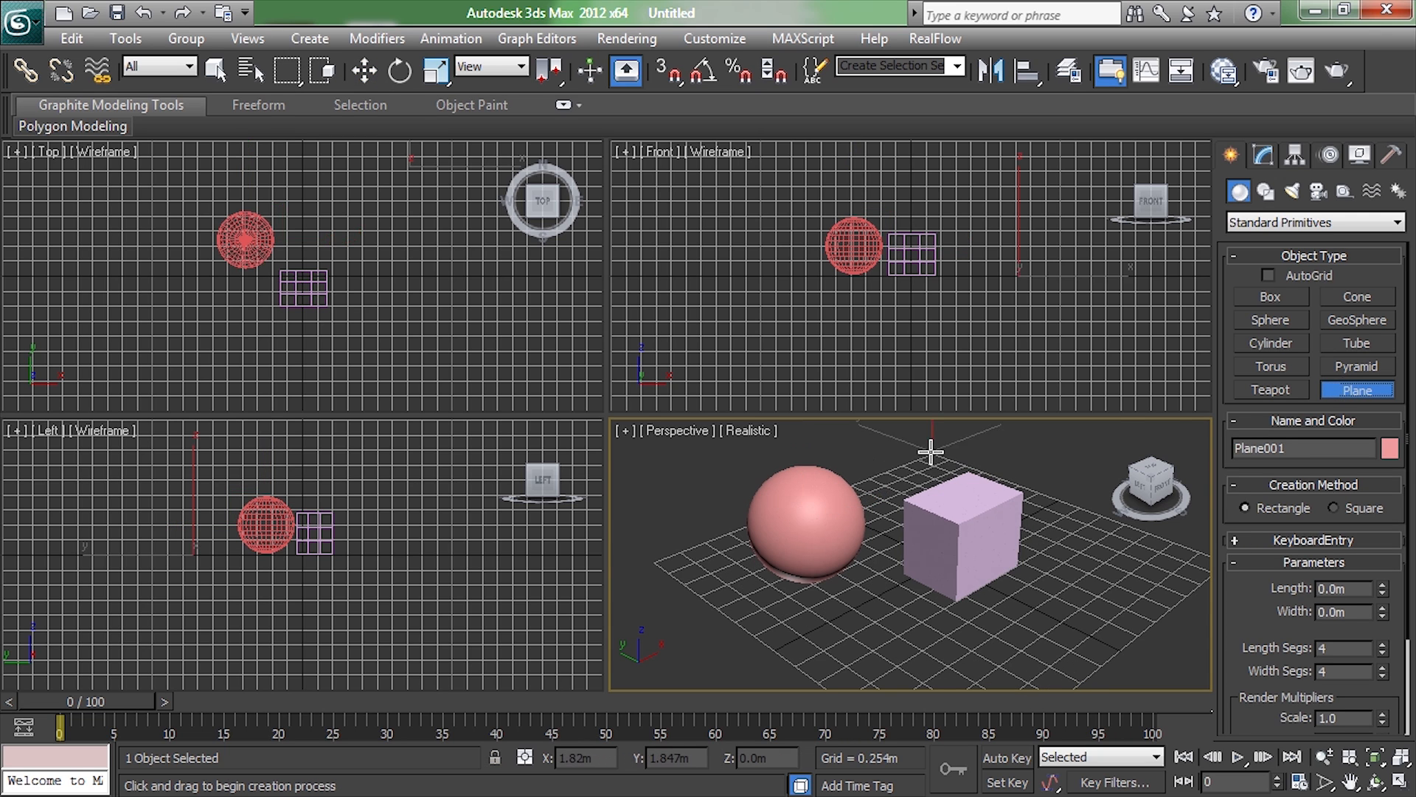
{"action": "left_click_drag", "start_coordinate": [931, 451], "coordinate": [1129, 532]}
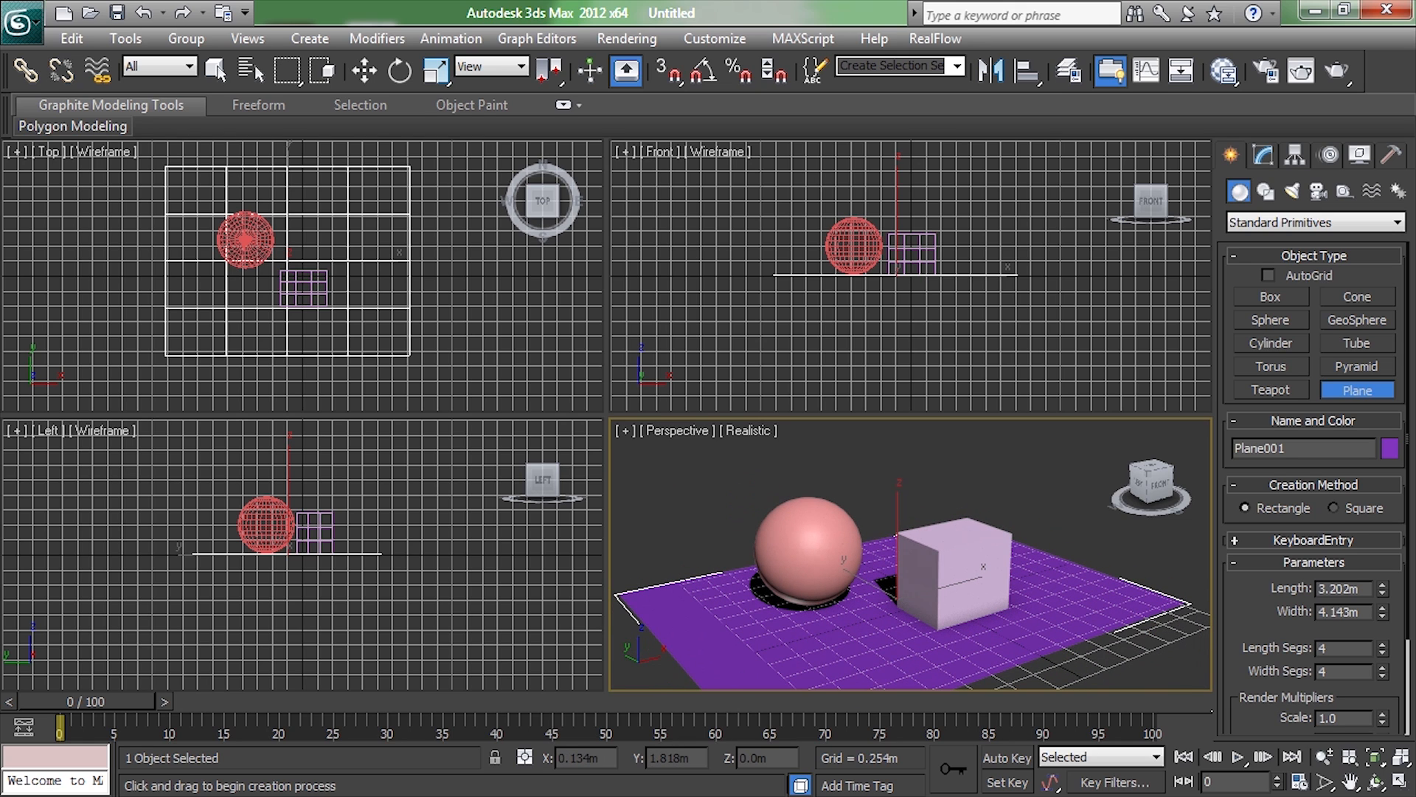
{"action": "left_click", "coordinate": [217, 70]}
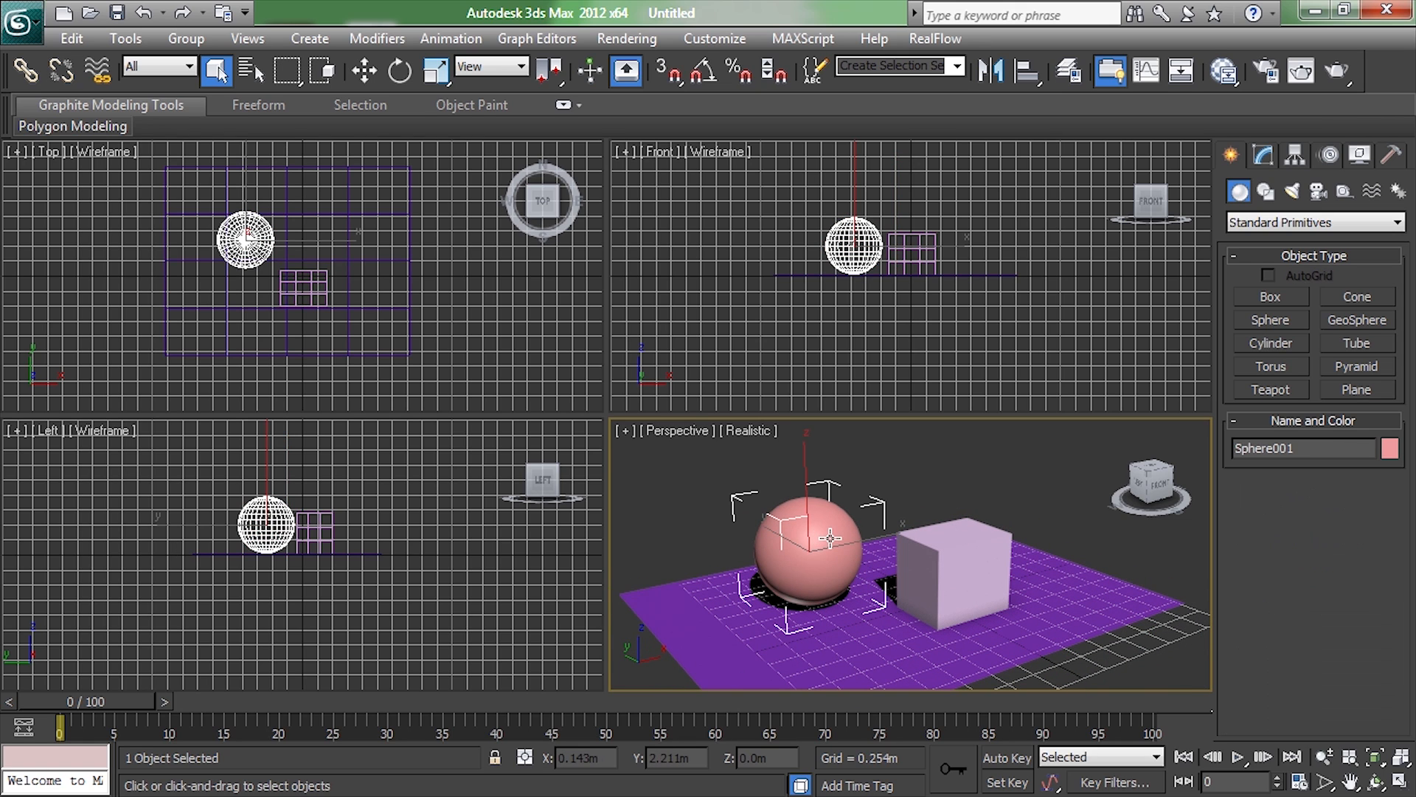
{"action": "left_click_drag", "start_coordinate": [822, 537], "coordinate": [829, 596]}
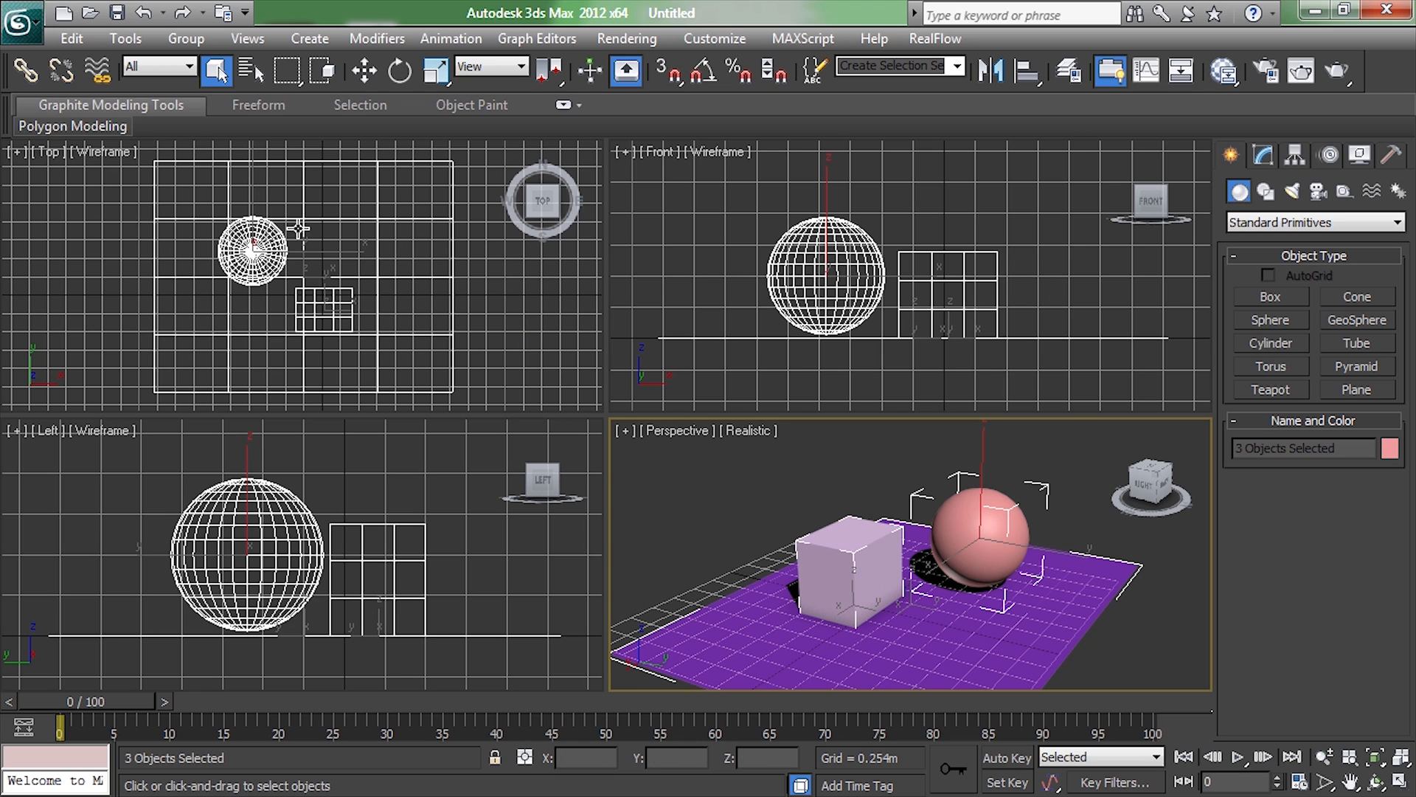
{"action": "left_click", "coordinate": [849, 561]}
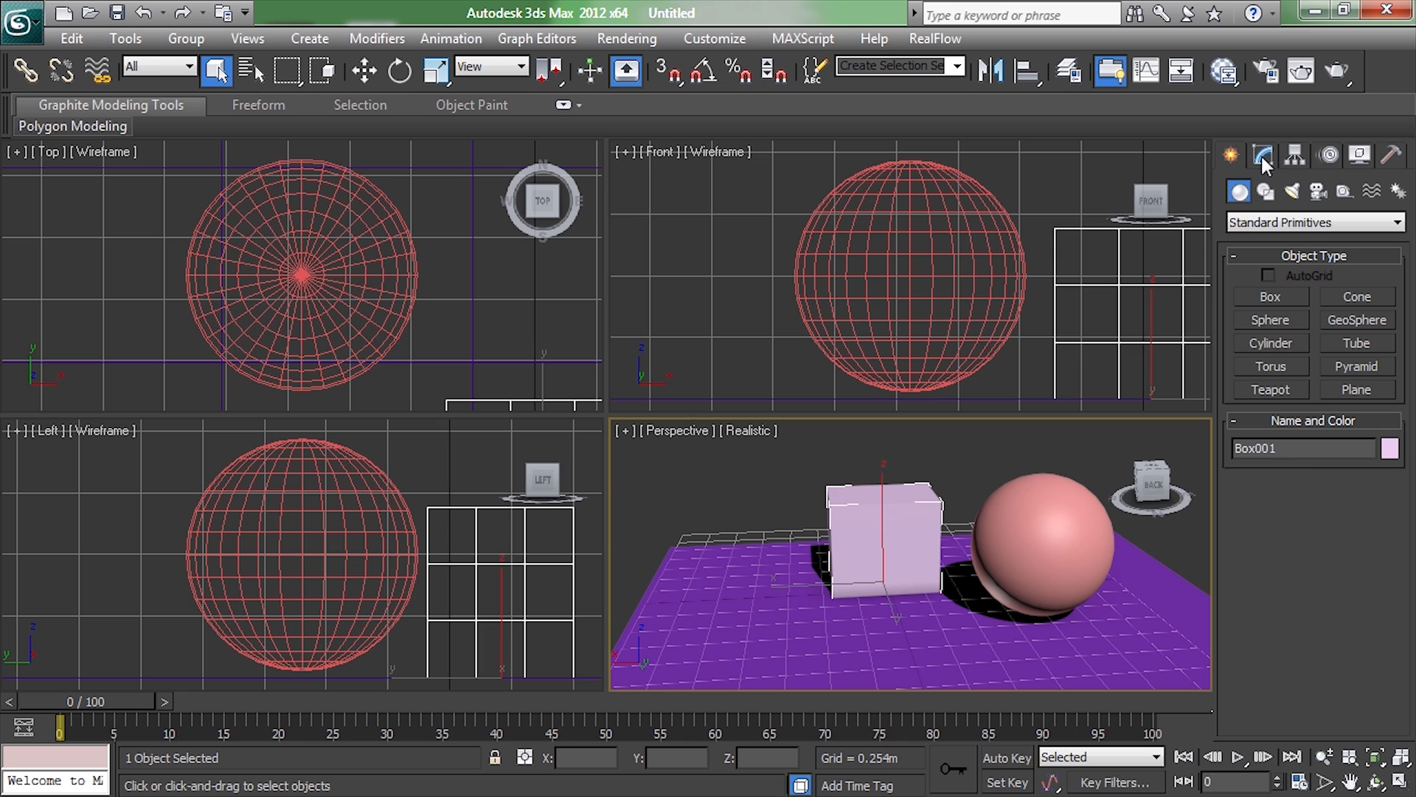
Add an Edit Poly modifier to Box001 from the Modifier List.
{"action": "left_click", "coordinate": [1264, 155]}
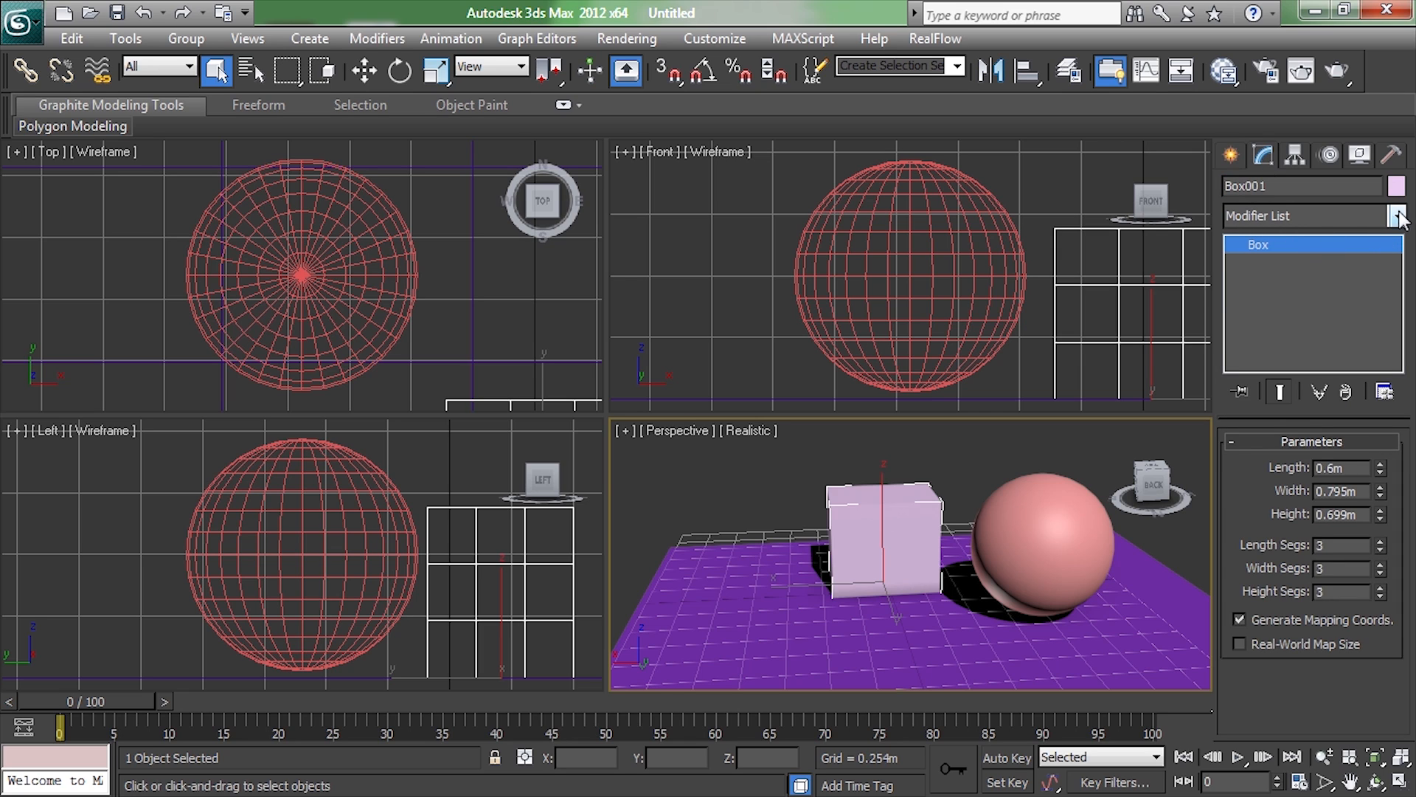
{"action": "left_click", "coordinate": [1399, 215]}
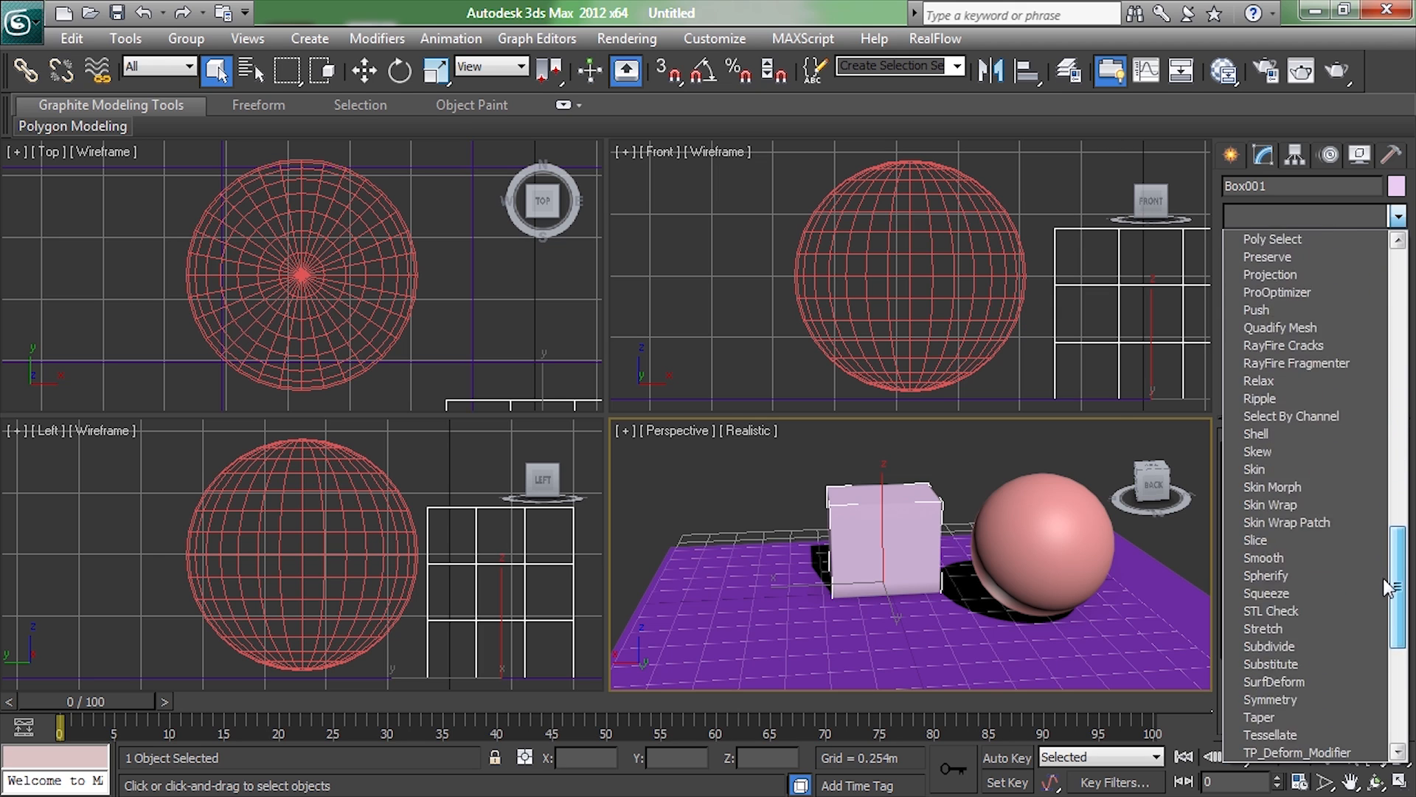
{"action": "left_click", "coordinate": [1294, 243]}
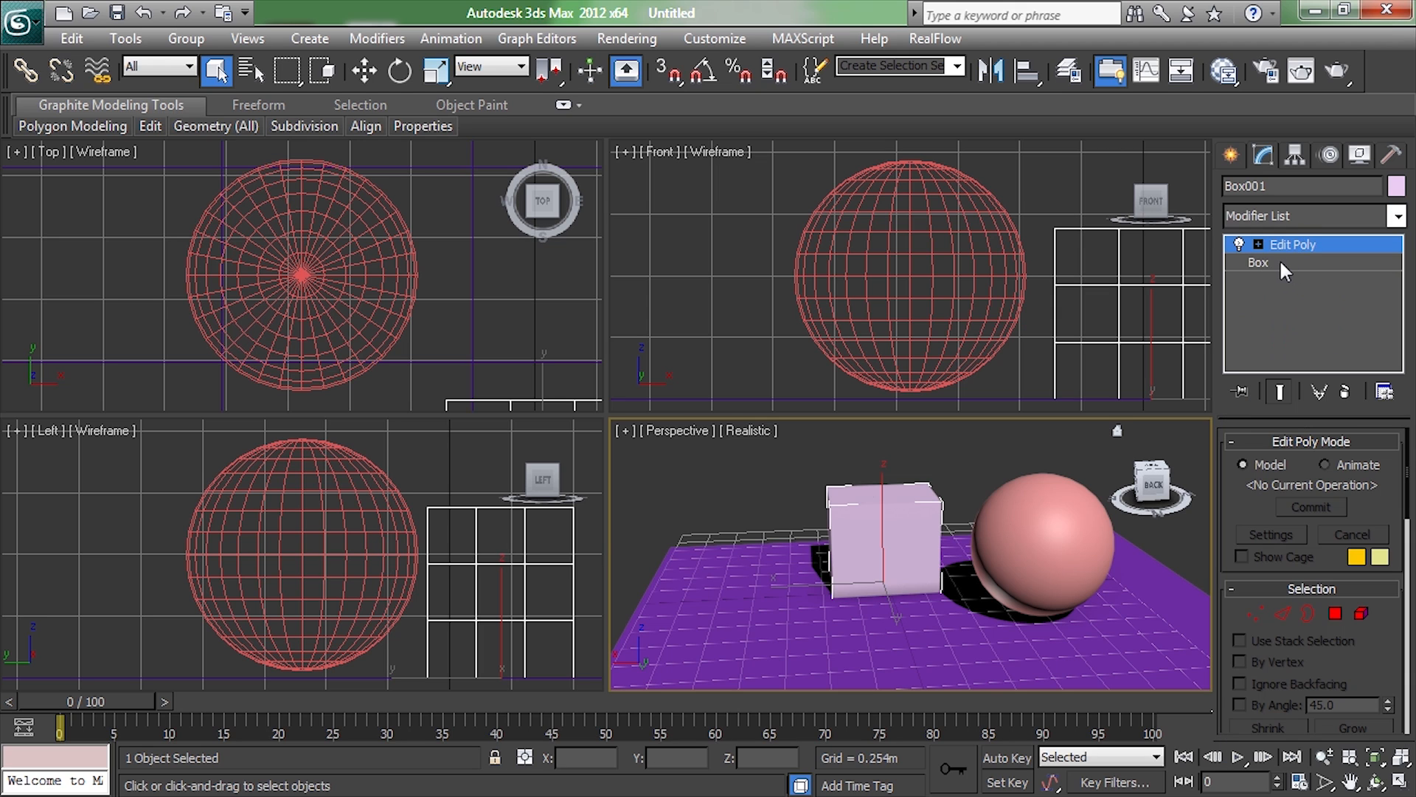
{"action": "mouse_move", "coordinate": [770, 555]}
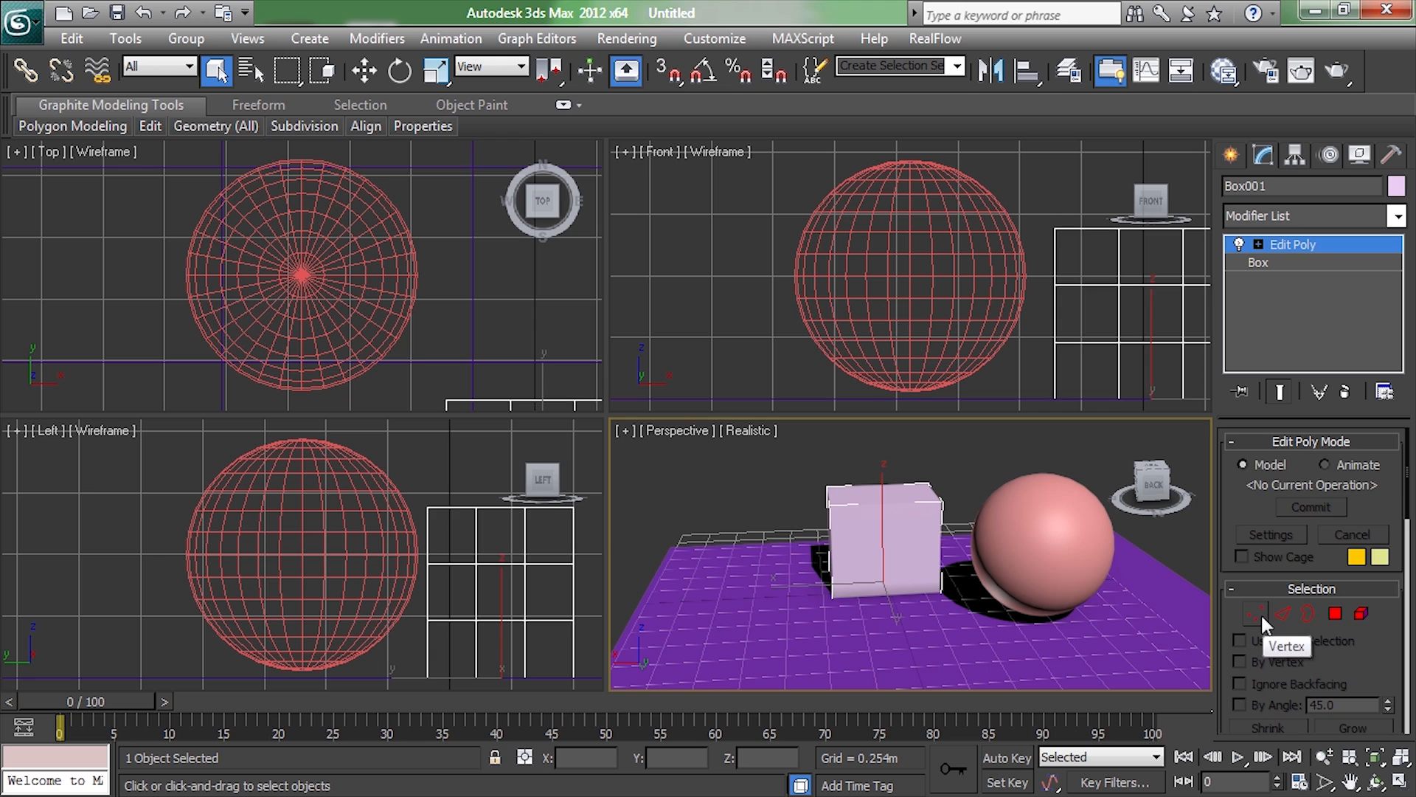
Try the box's vertex and face sub-object levels, then reopen the modifier list.
{"action": "left_click", "coordinate": [1254, 614]}
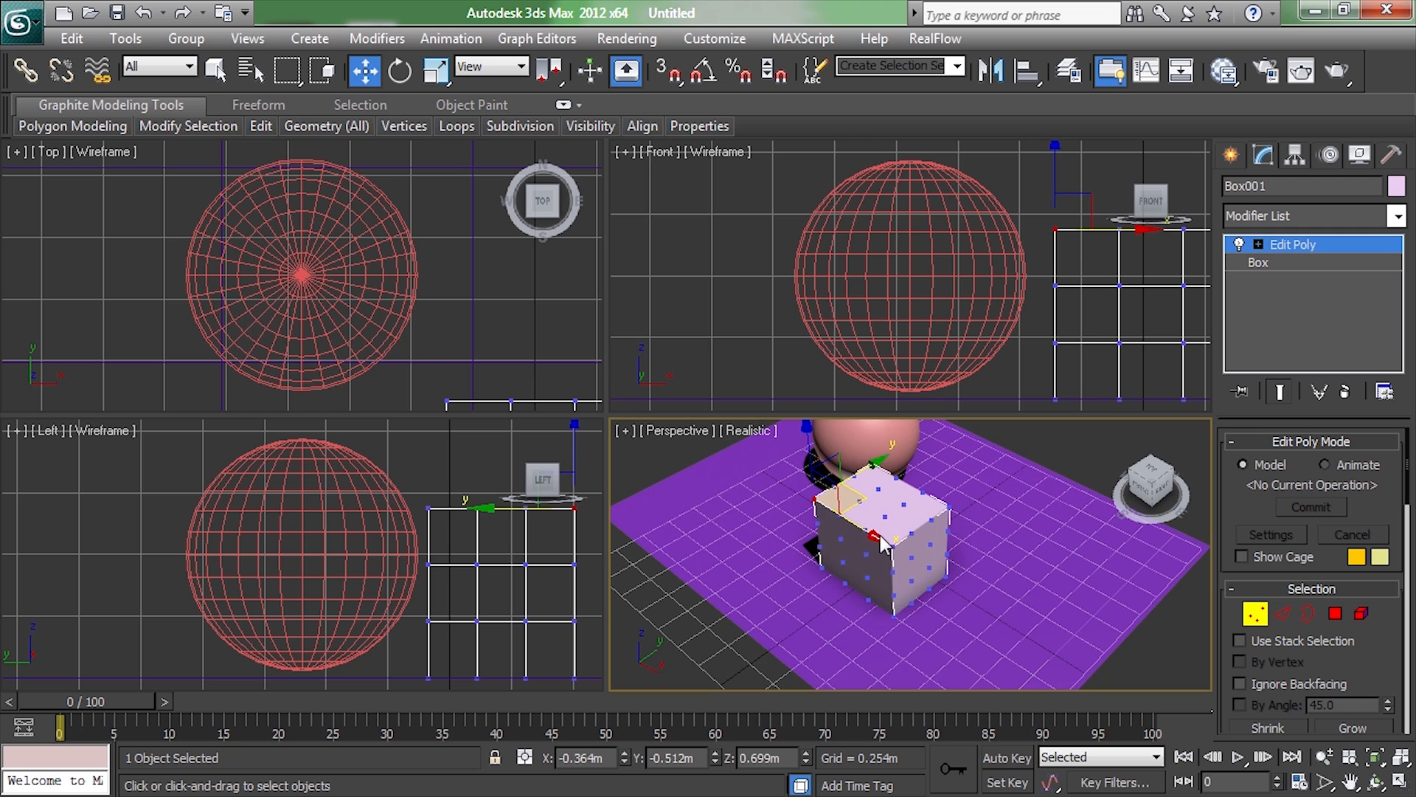
{"action": "left_click_drag", "start_coordinate": [868, 532], "coordinate": [890, 540]}
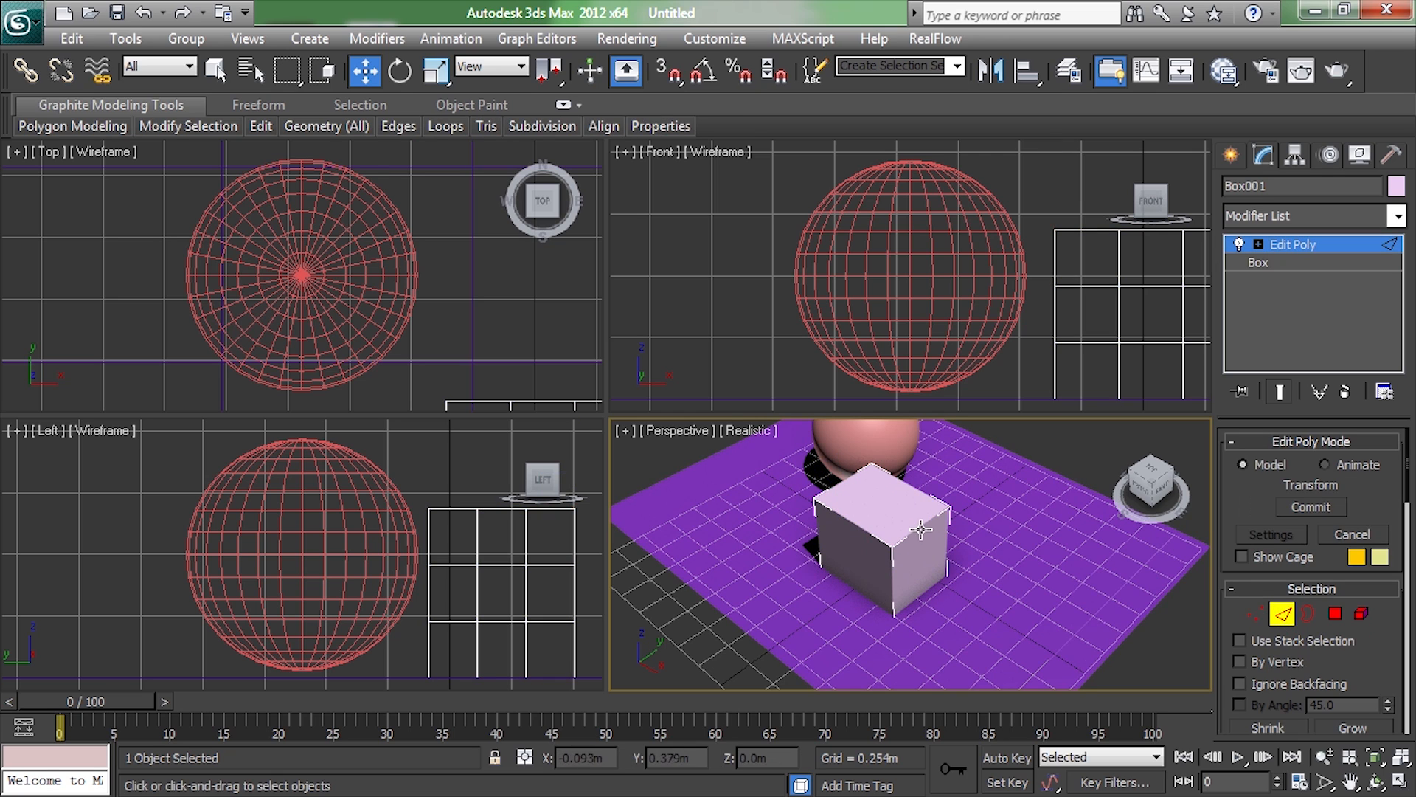
{"action": "left_click", "coordinate": [881, 533]}
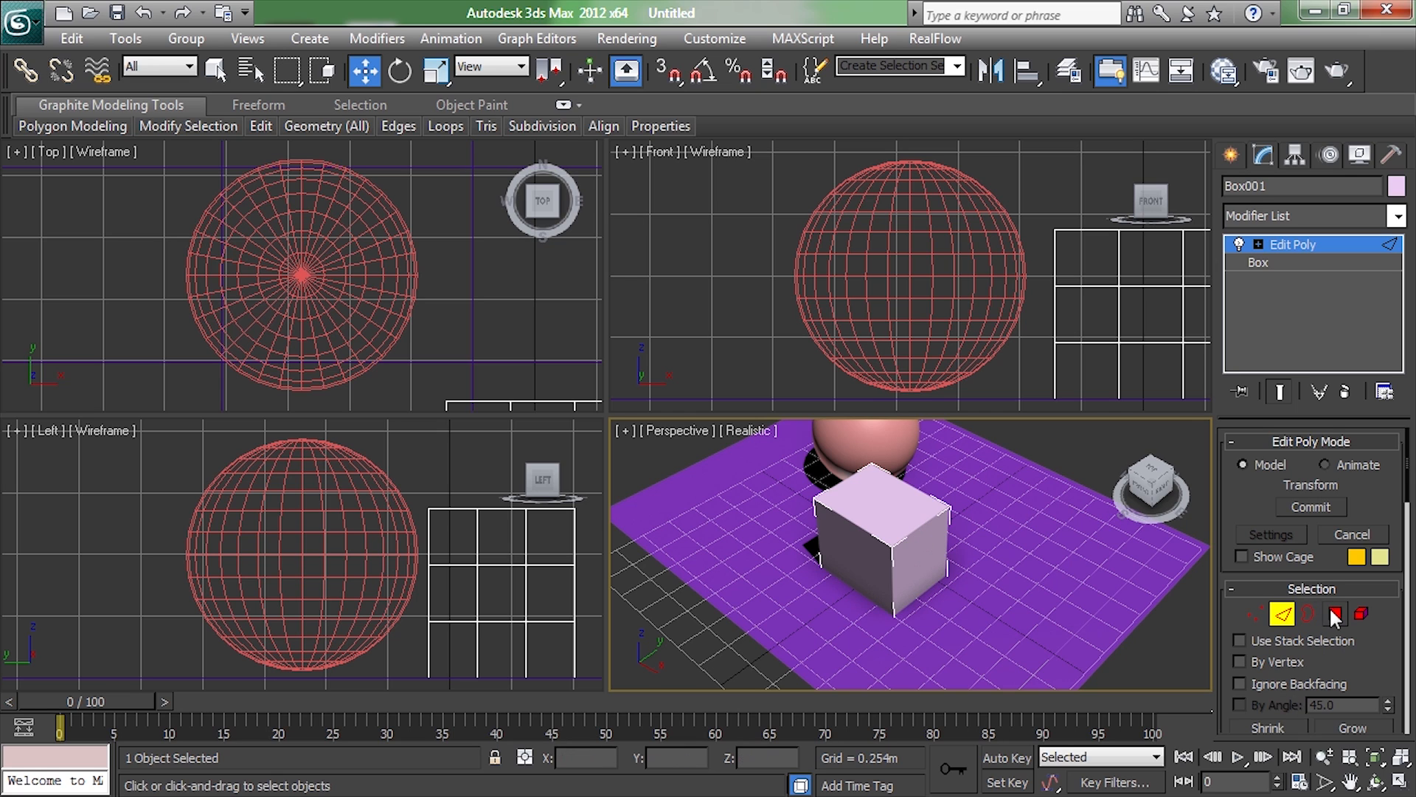
{"action": "left_click", "coordinate": [1335, 614]}
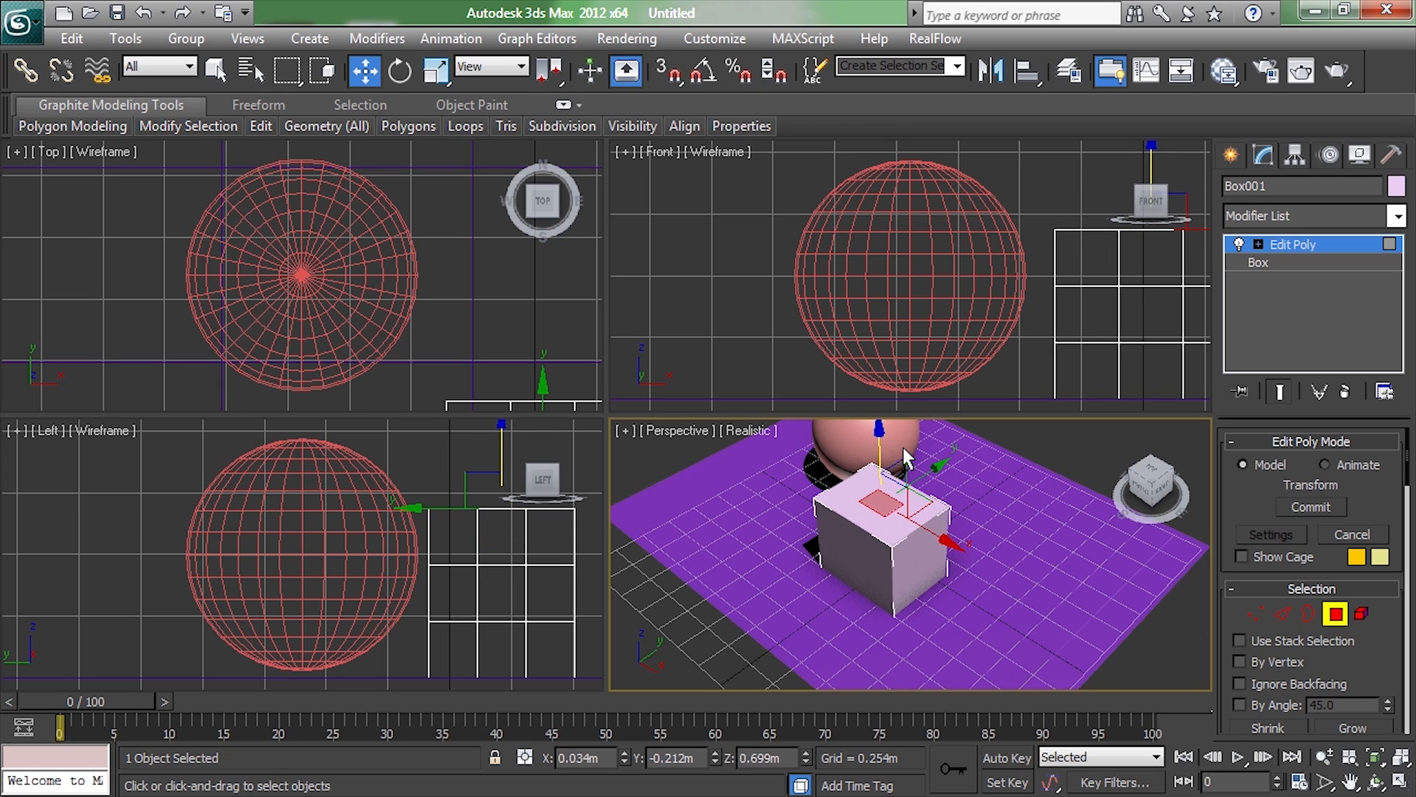
{"action": "left_click", "coordinate": [1254, 613]}
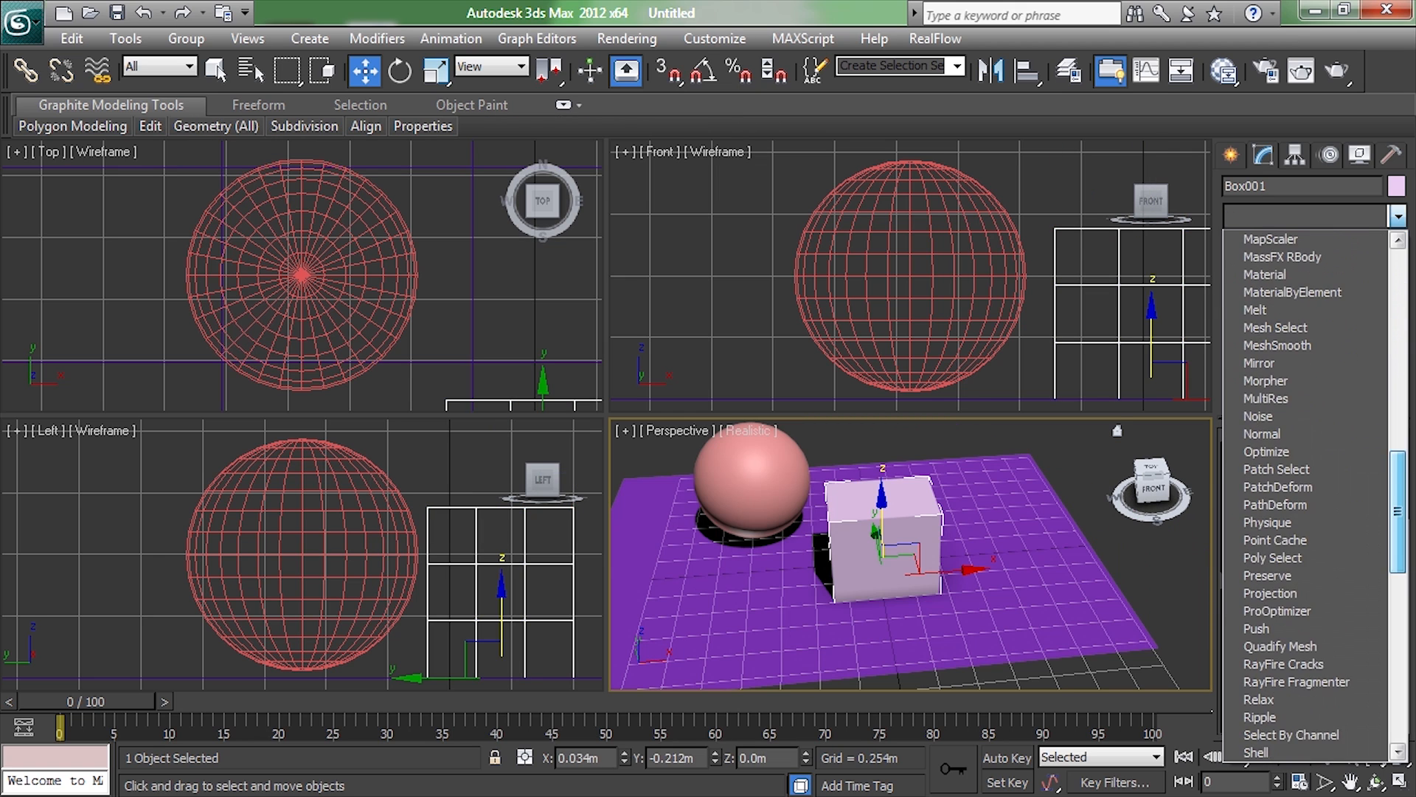
Add TurboSmooth to the box, try 3 and 4 iterations, then settle on 2.
{"action": "scroll", "scroll_direction": "down", "scroll_amount": 3}
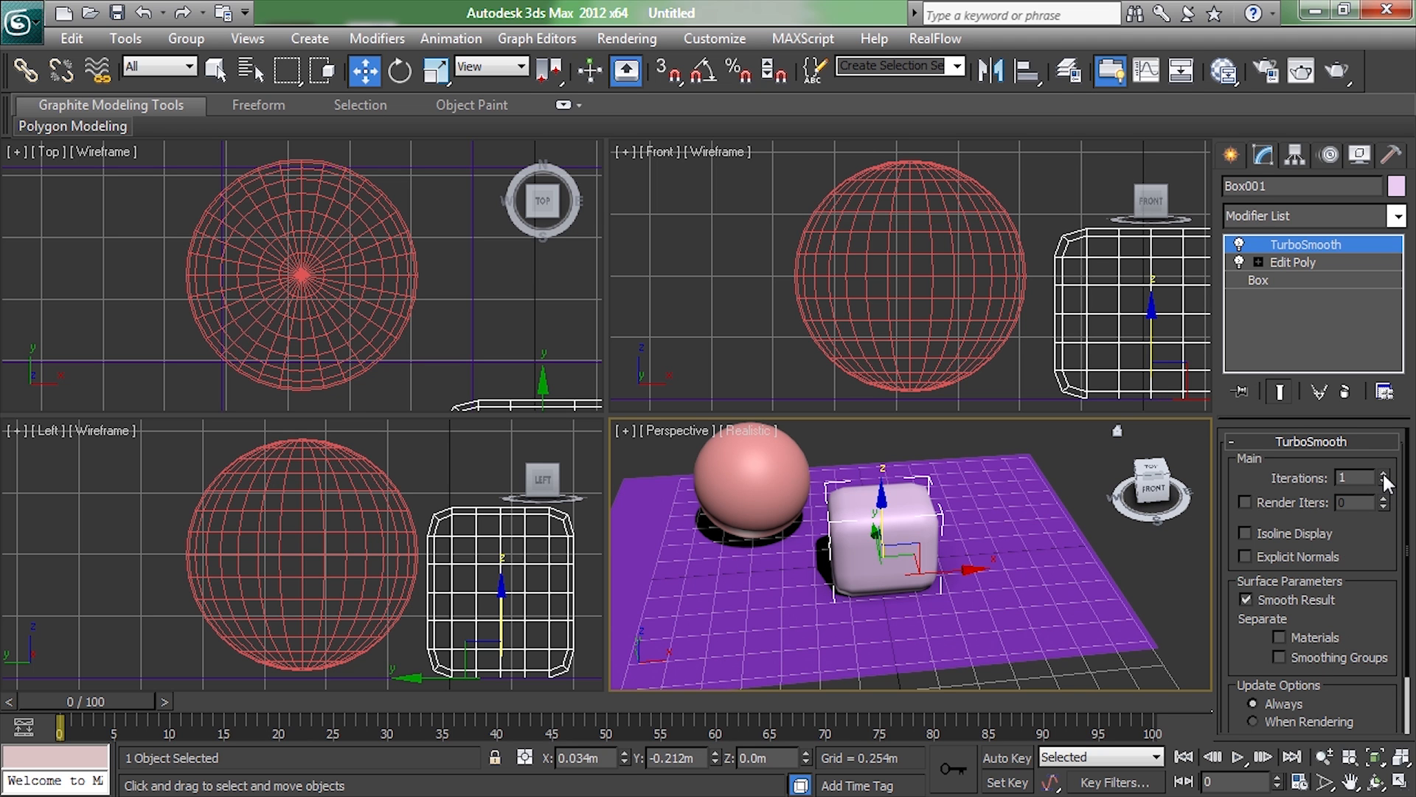
{"action": "left_click", "coordinate": [1378, 473]}
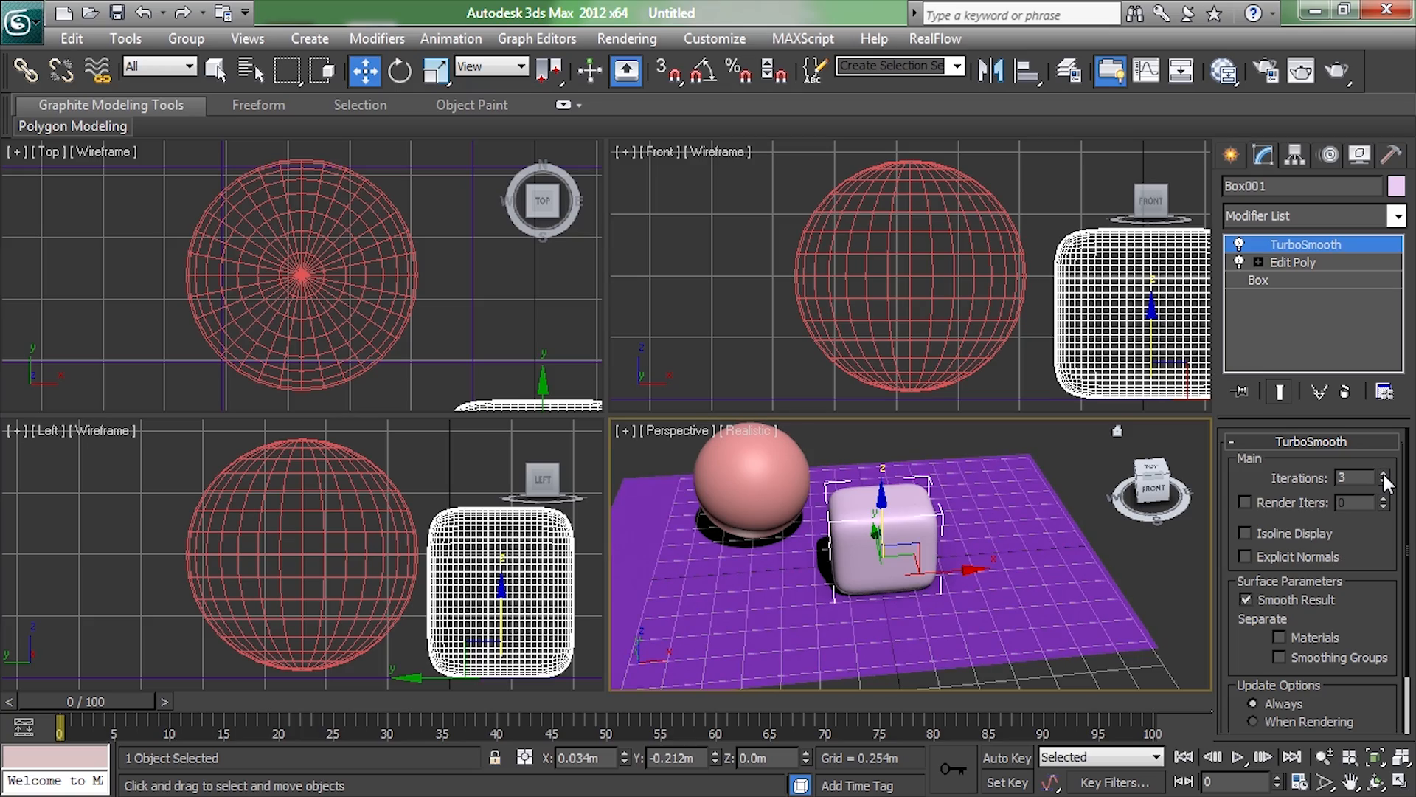
{"action": "left_click", "coordinate": [1381, 474]}
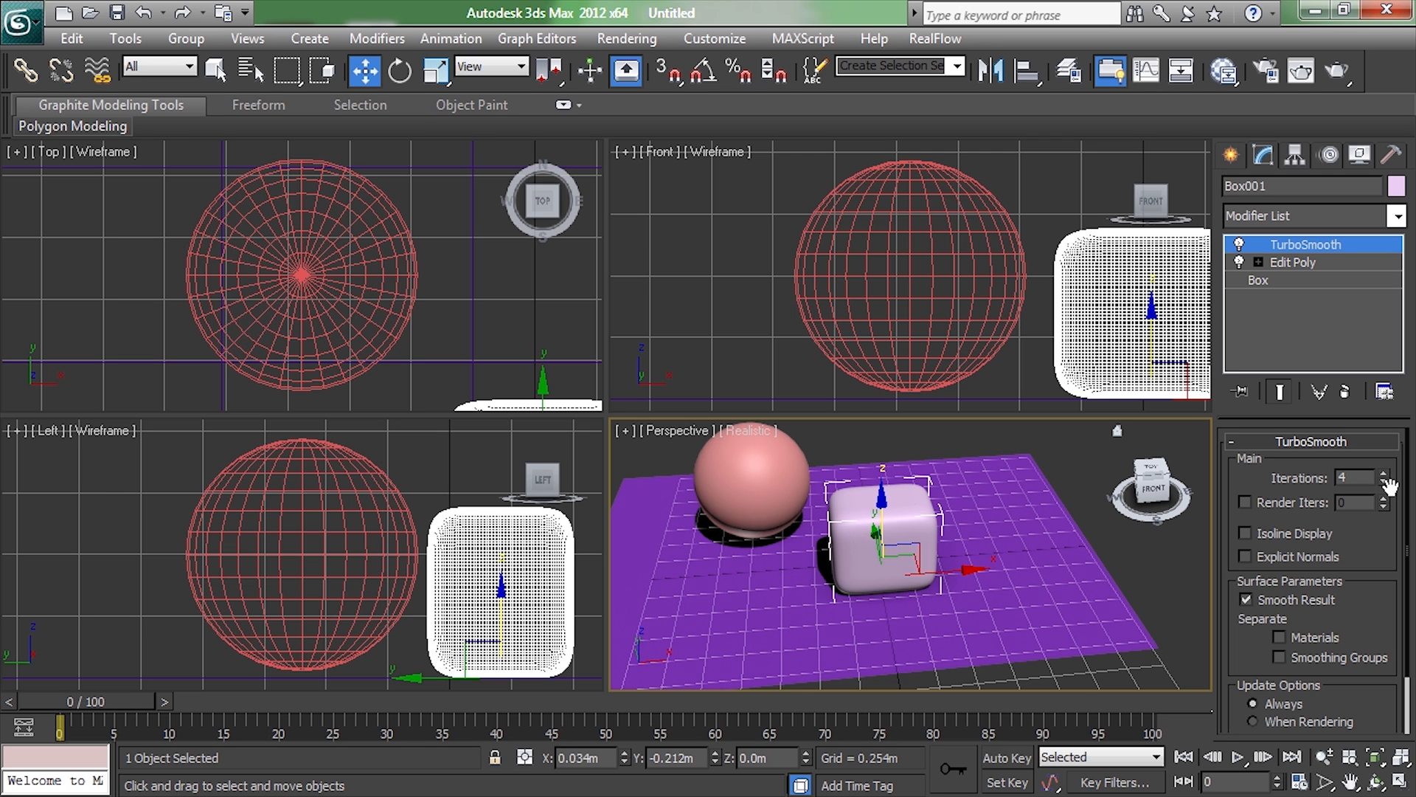
{"action": "mouse_move", "coordinate": [1156, 510]}
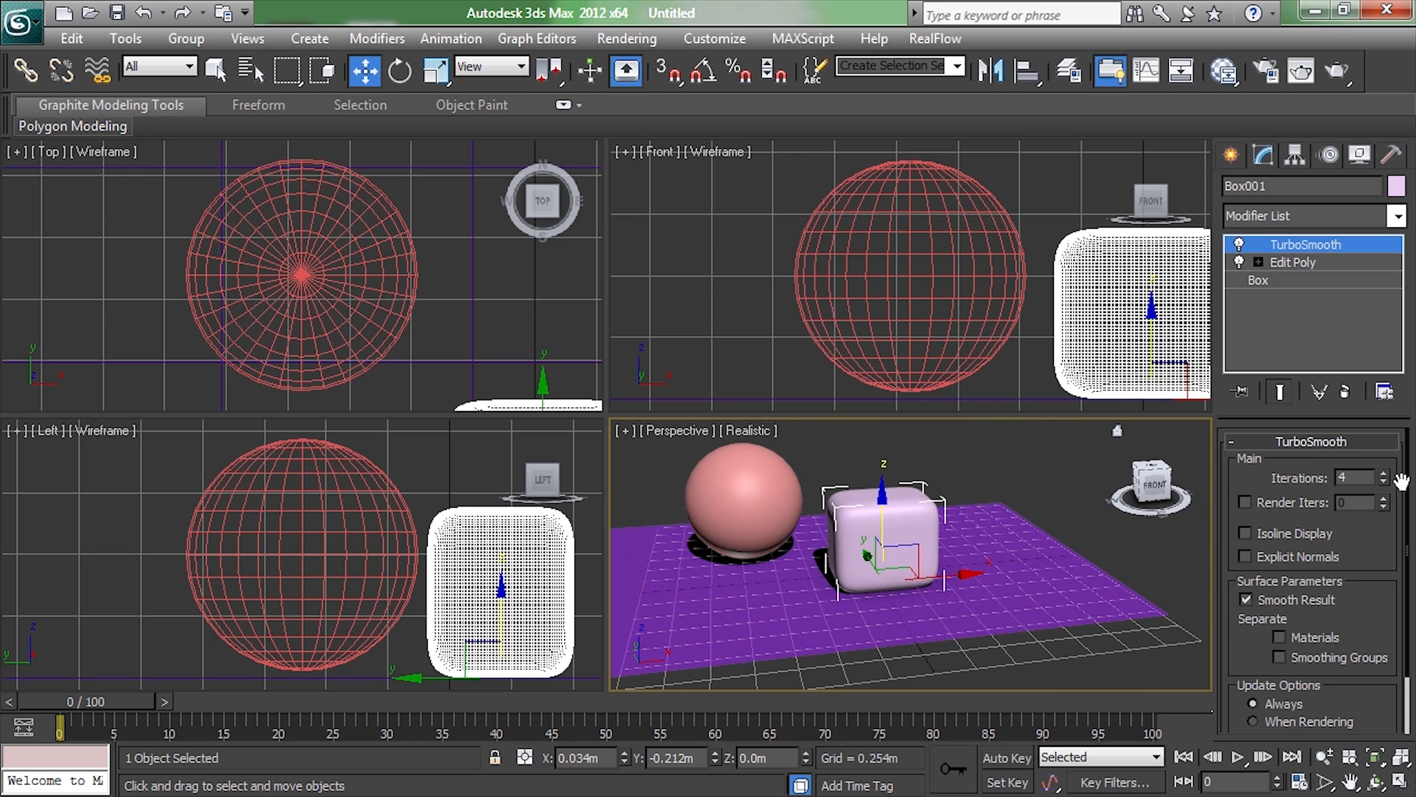
{"action": "left_click", "coordinate": [1381, 483]}
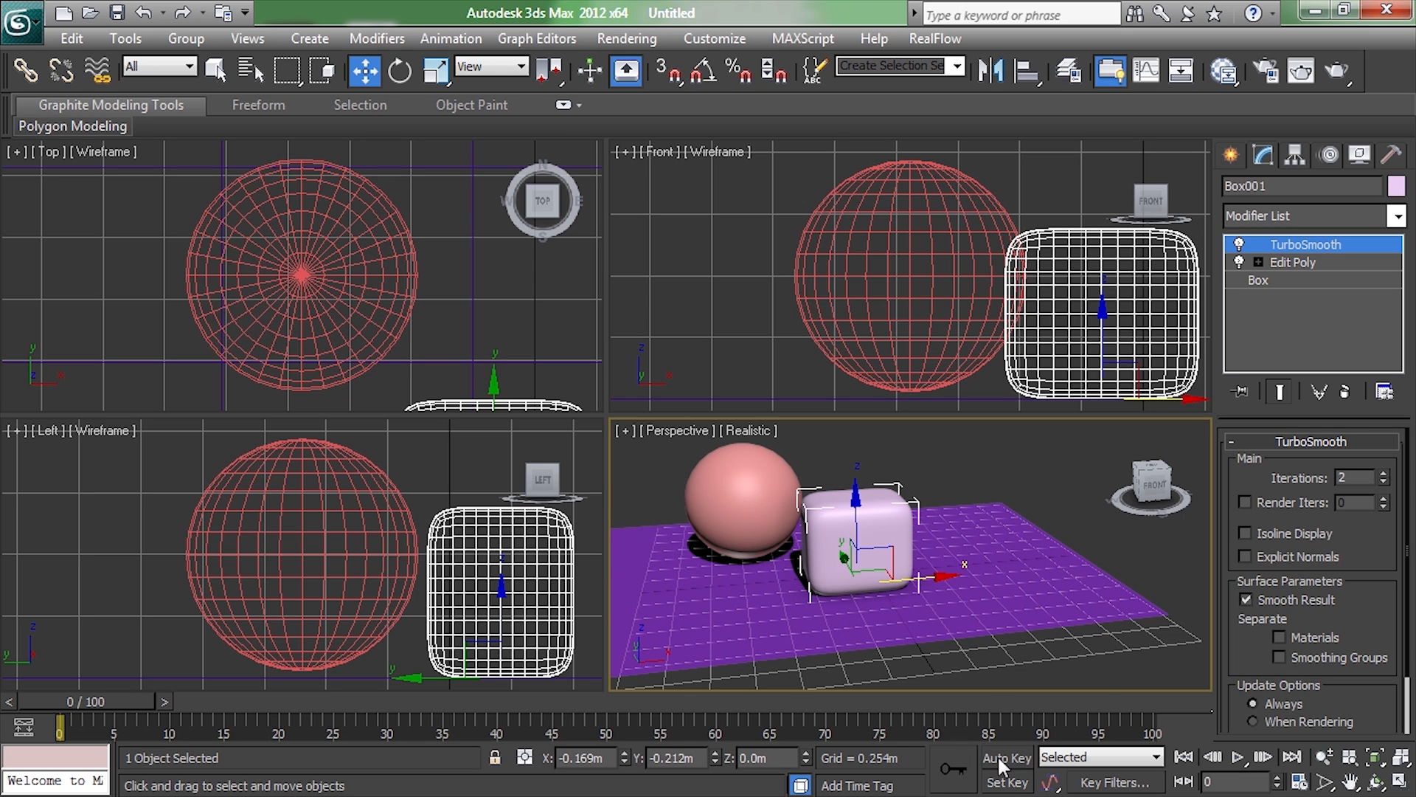
With Auto Key on, key the box sliding right at frame 50 and advance to about 70.
{"action": "left_click_drag", "start_coordinate": [56, 726], "coordinate": [872, 726]}
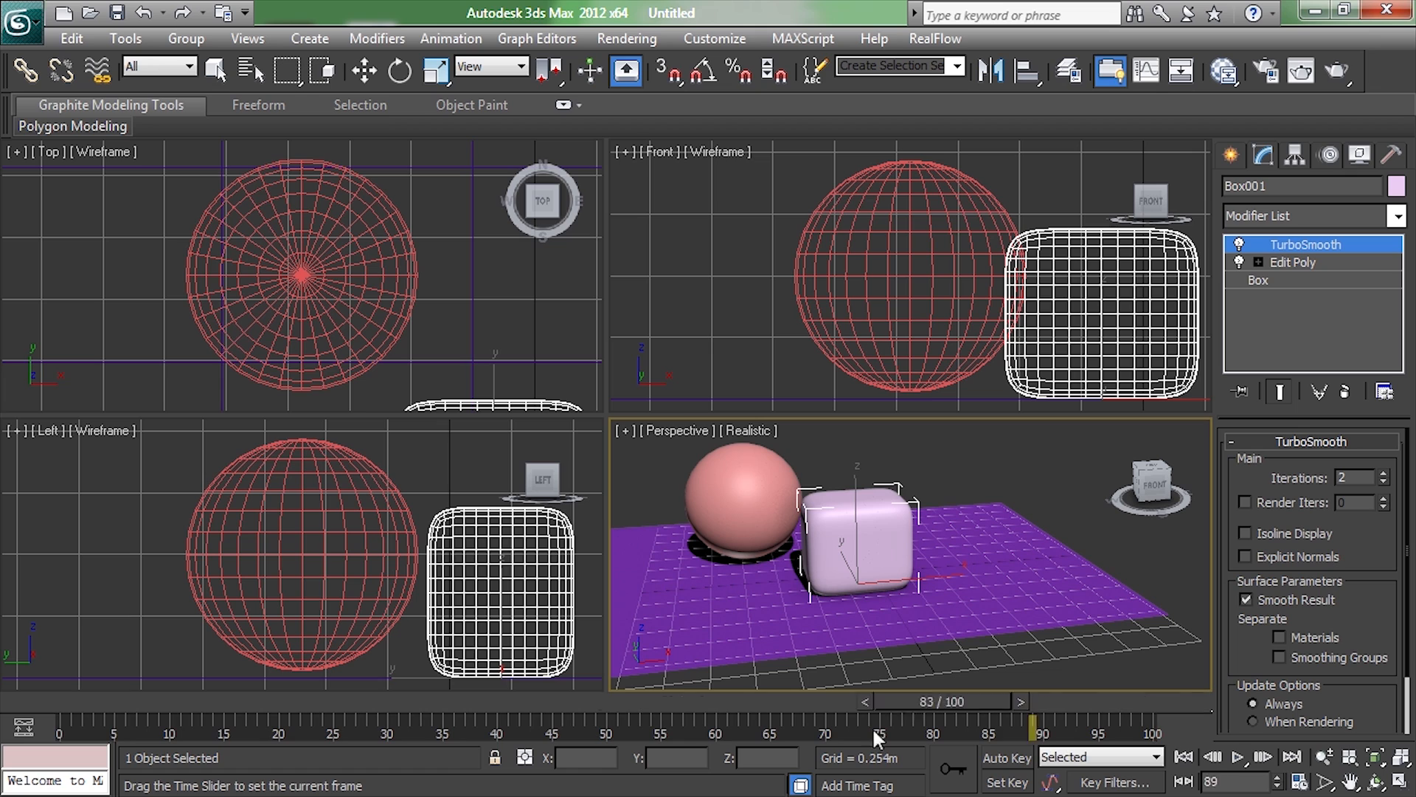
{"action": "left_click", "coordinate": [363, 71]}
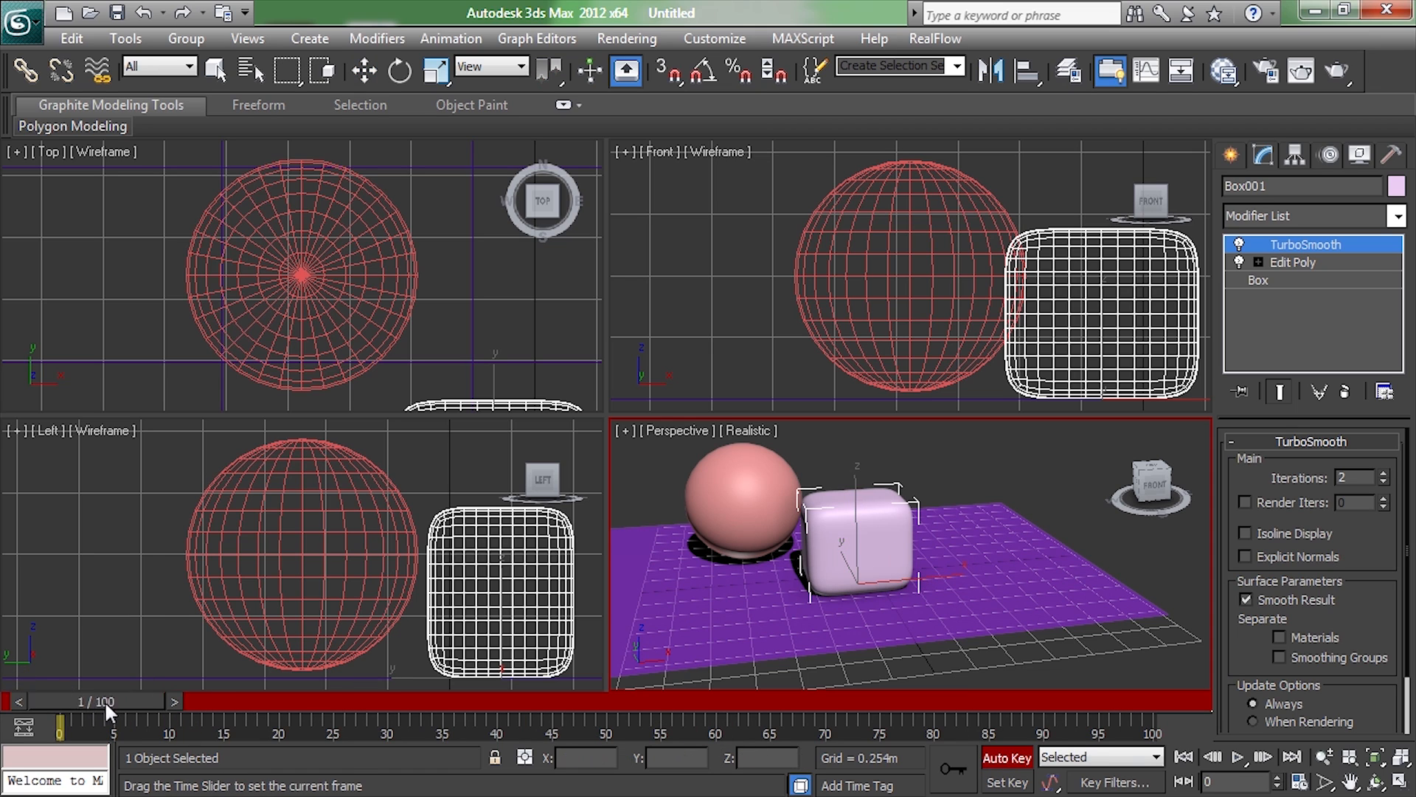
{"action": "left_click_drag", "start_coordinate": [81, 723], "coordinate": [610, 723]}
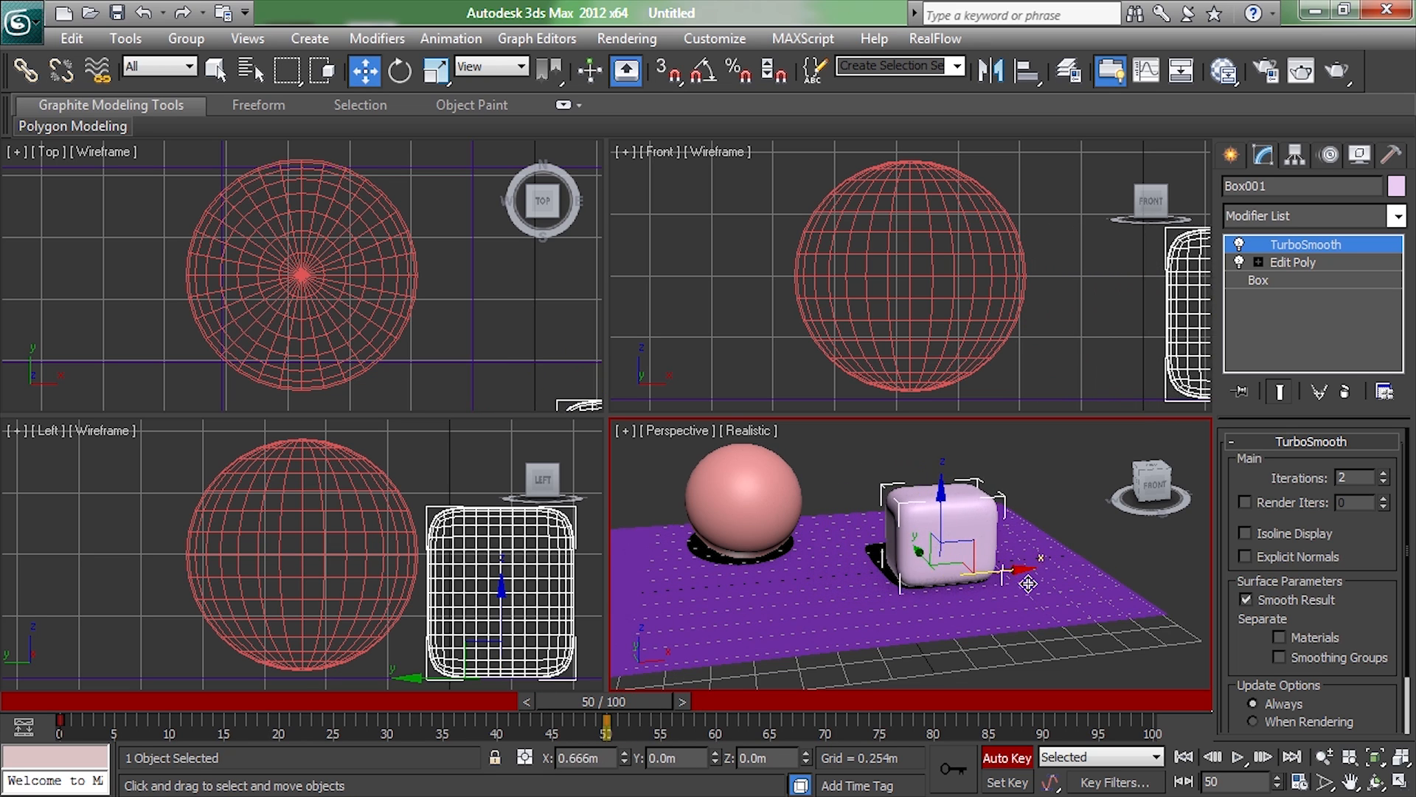
{"action": "left_click_drag", "start_coordinate": [1012, 578], "coordinate": [1080, 570]}
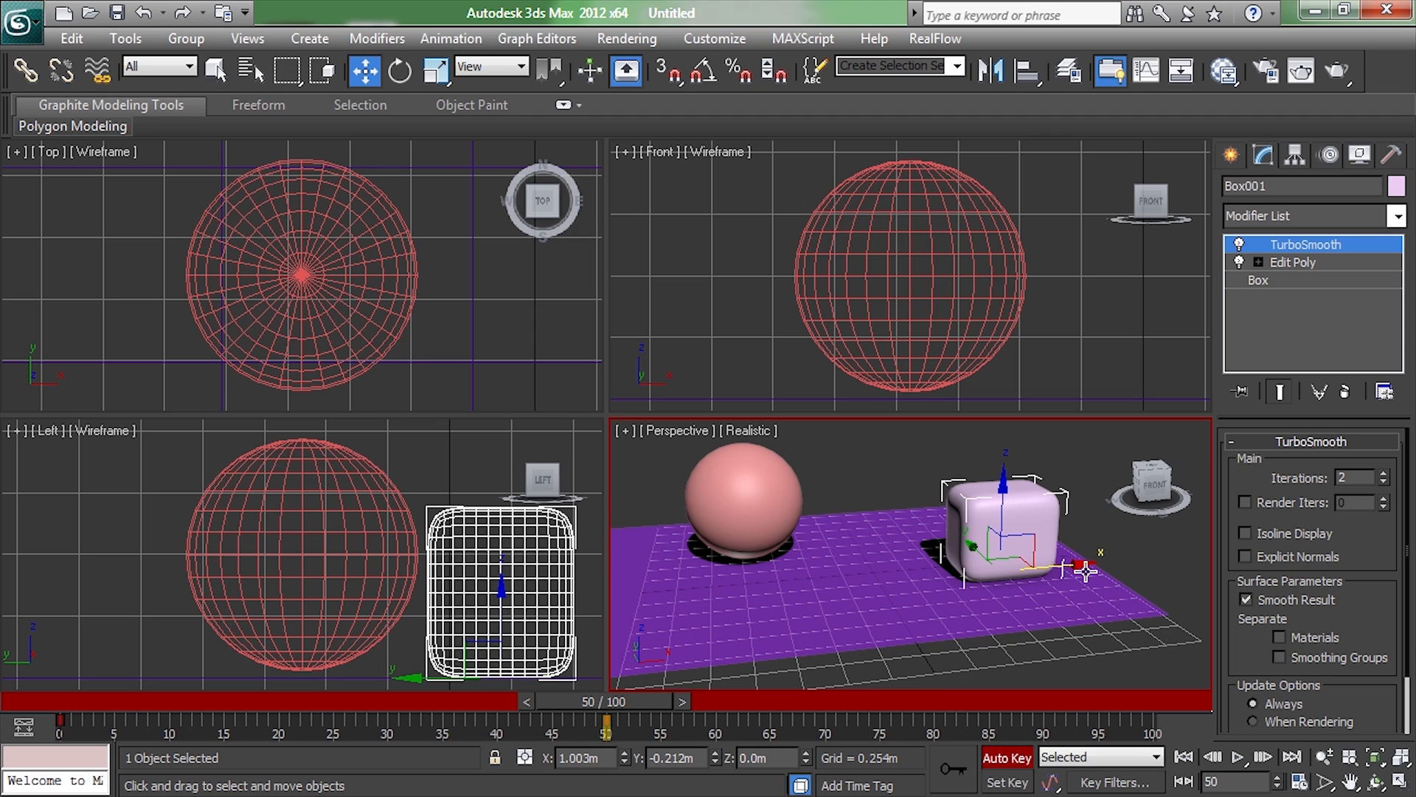
{"action": "mouse_move", "coordinate": [646, 706]}
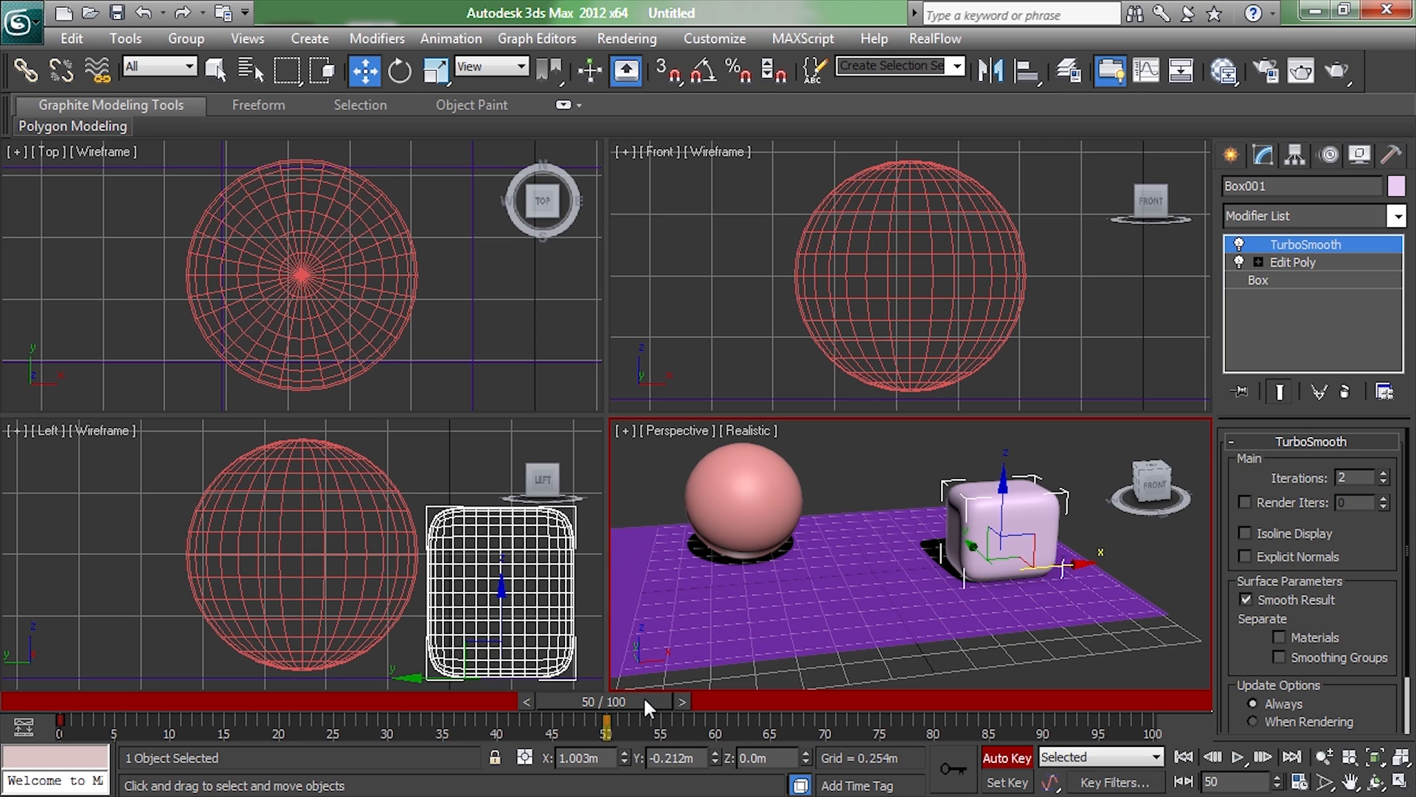
{"action": "left_click_drag", "start_coordinate": [608, 719], "coordinate": [541, 719]}
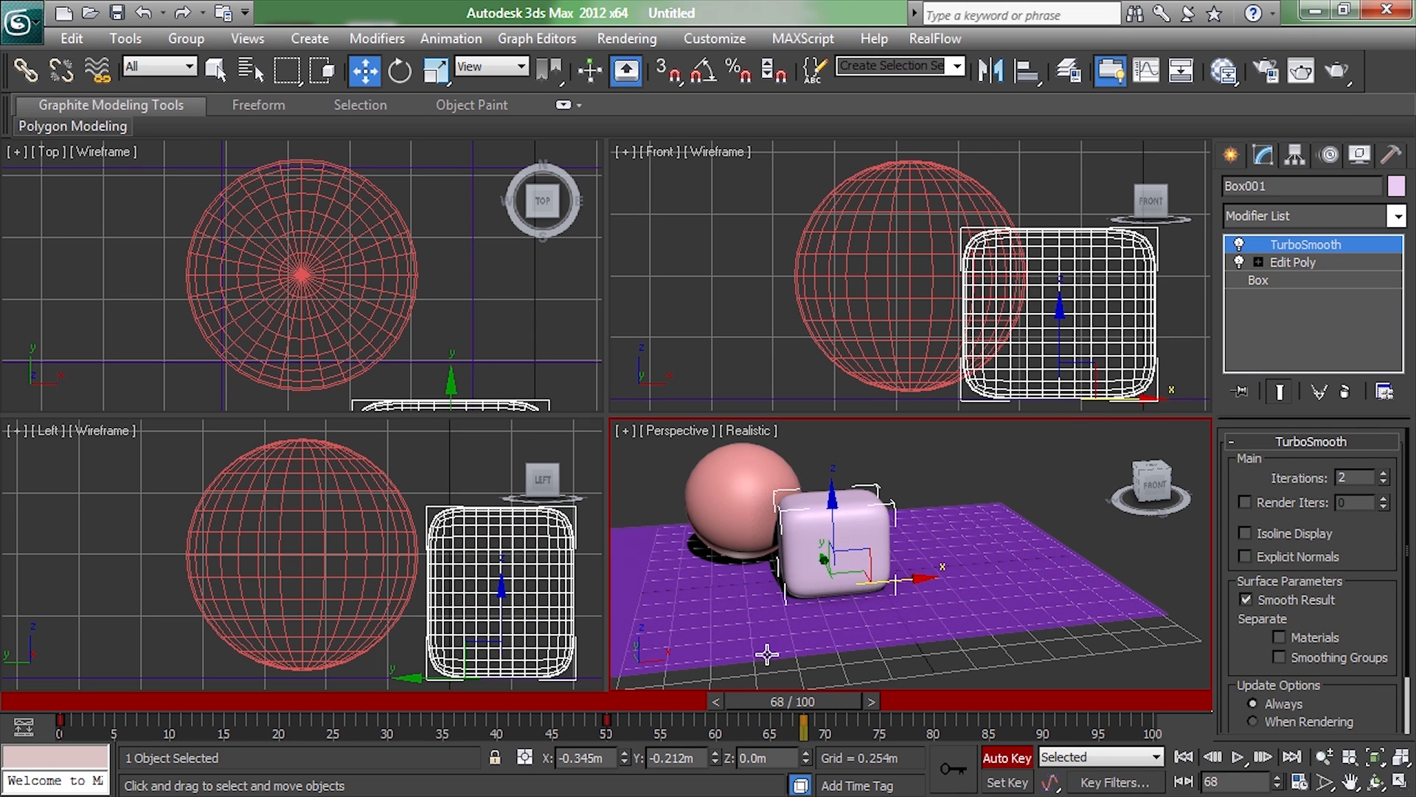
Scrub the timeline back and forth to preview the box's sliding motion.
{"action": "left_click_drag", "start_coordinate": [777, 700], "coordinate": [262, 699]}
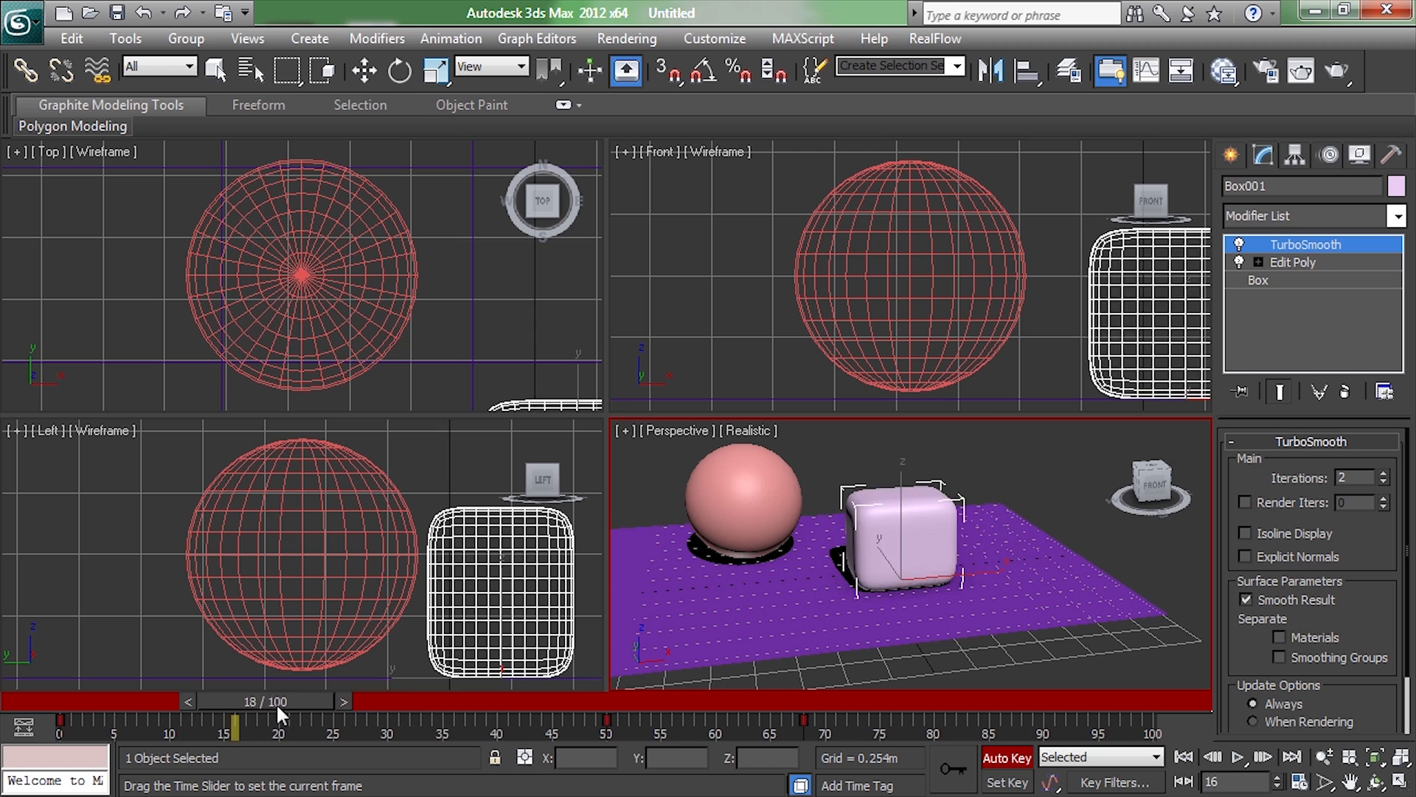
{"action": "left_click_drag", "start_coordinate": [233, 703], "coordinate": [493, 702]}
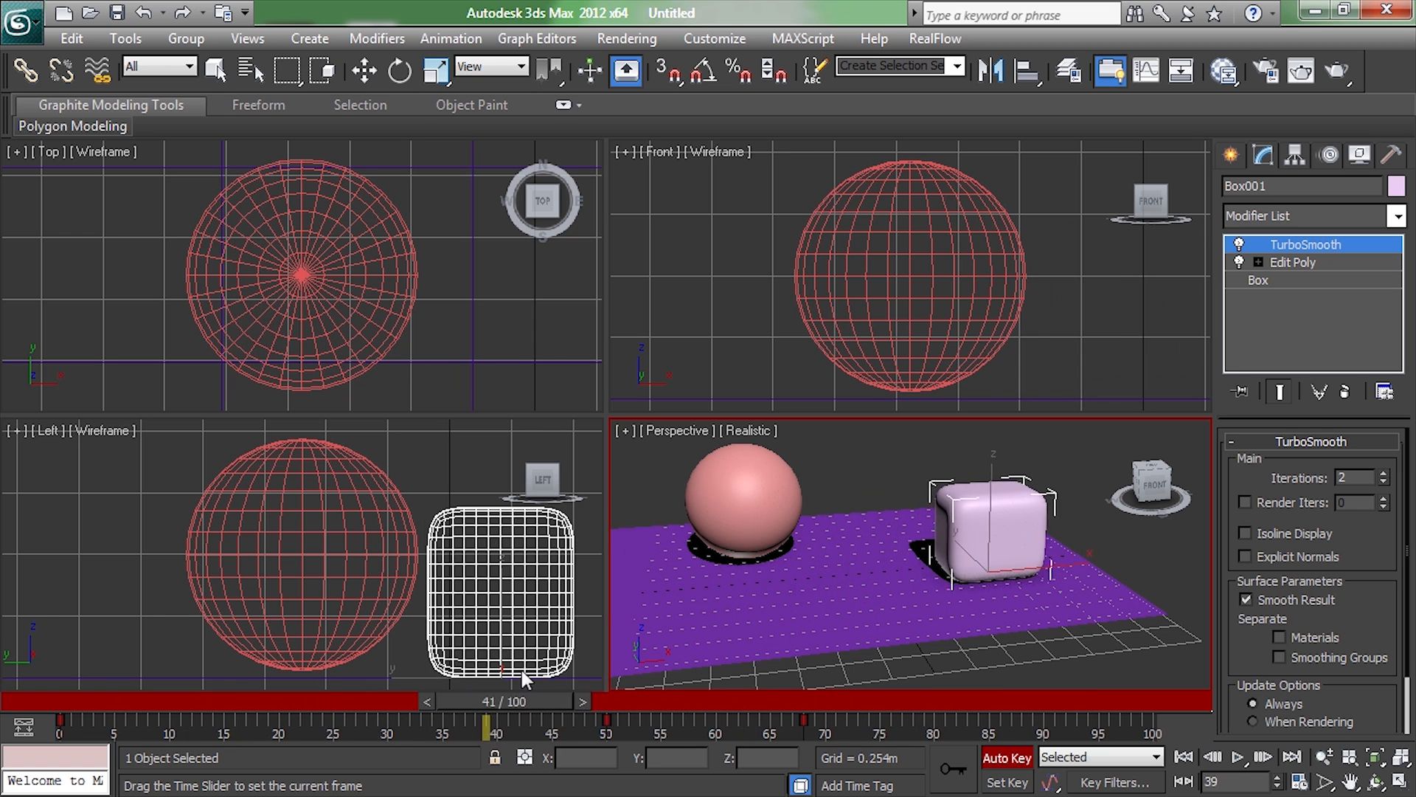
{"action": "left_click_drag", "start_coordinate": [488, 701], "coordinate": [782, 701]}
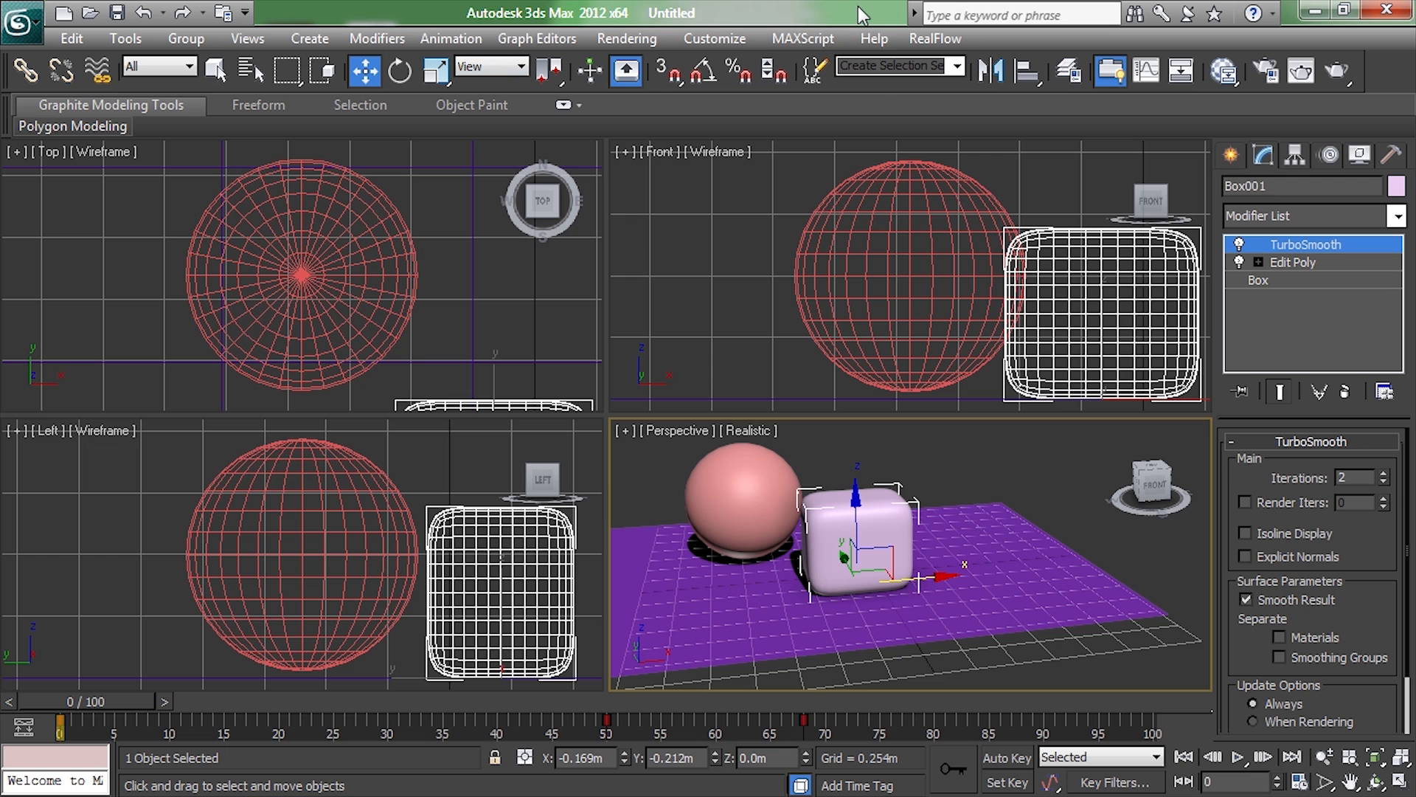
Open Help > Tutorials and go to Getting Started: Animated Battle Scene.
{"action": "left_click", "coordinate": [872, 38]}
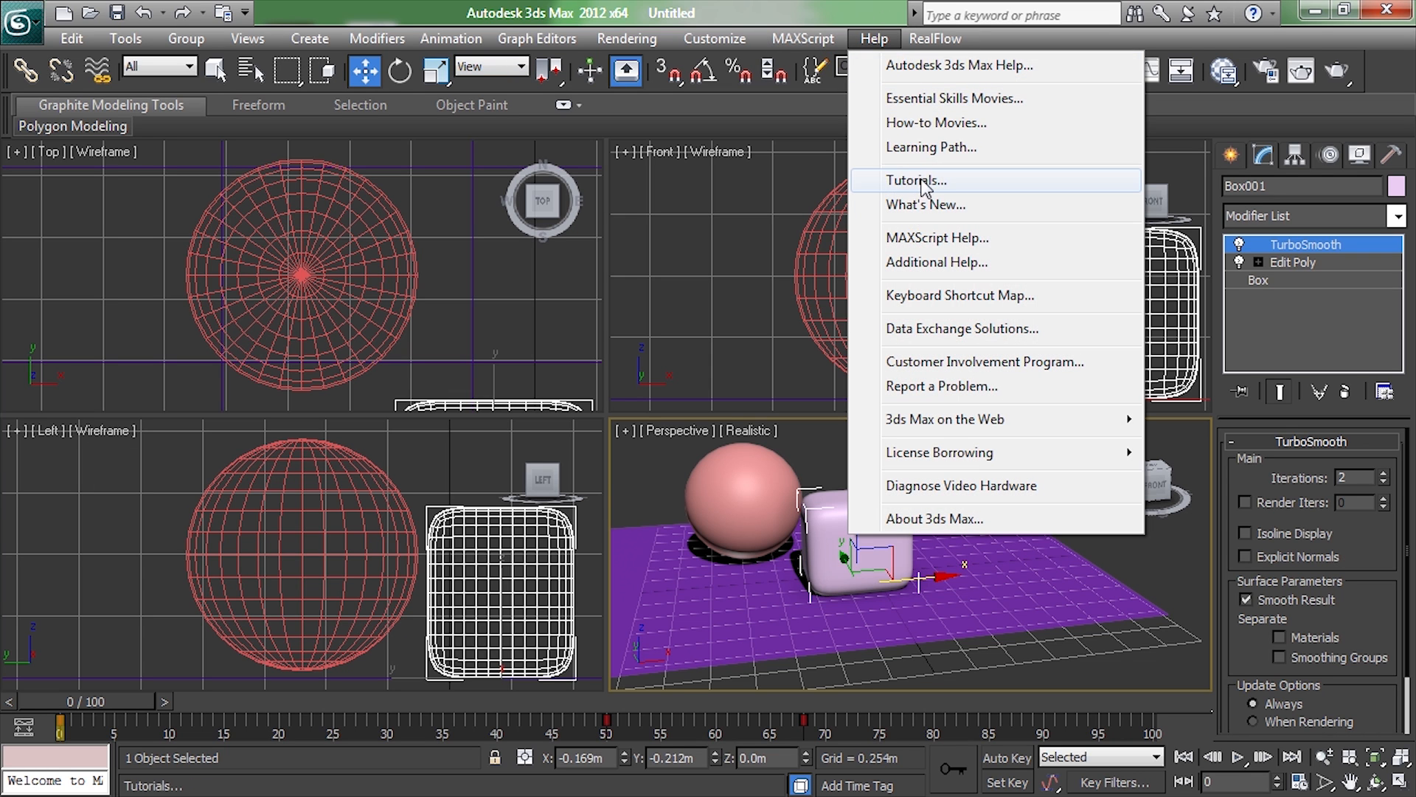
{"action": "left_click", "coordinate": [916, 180]}
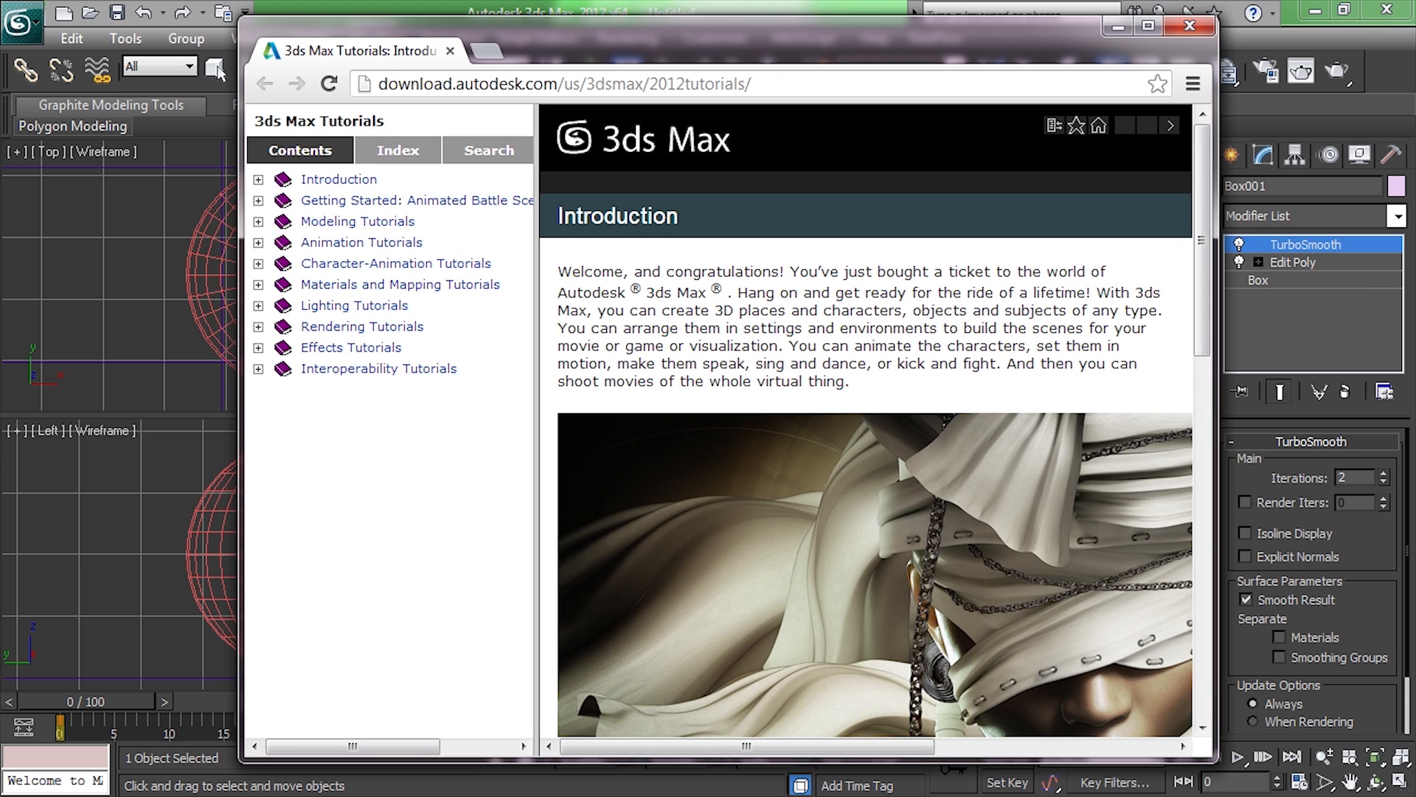
{"action": "left_click", "coordinate": [416, 200]}
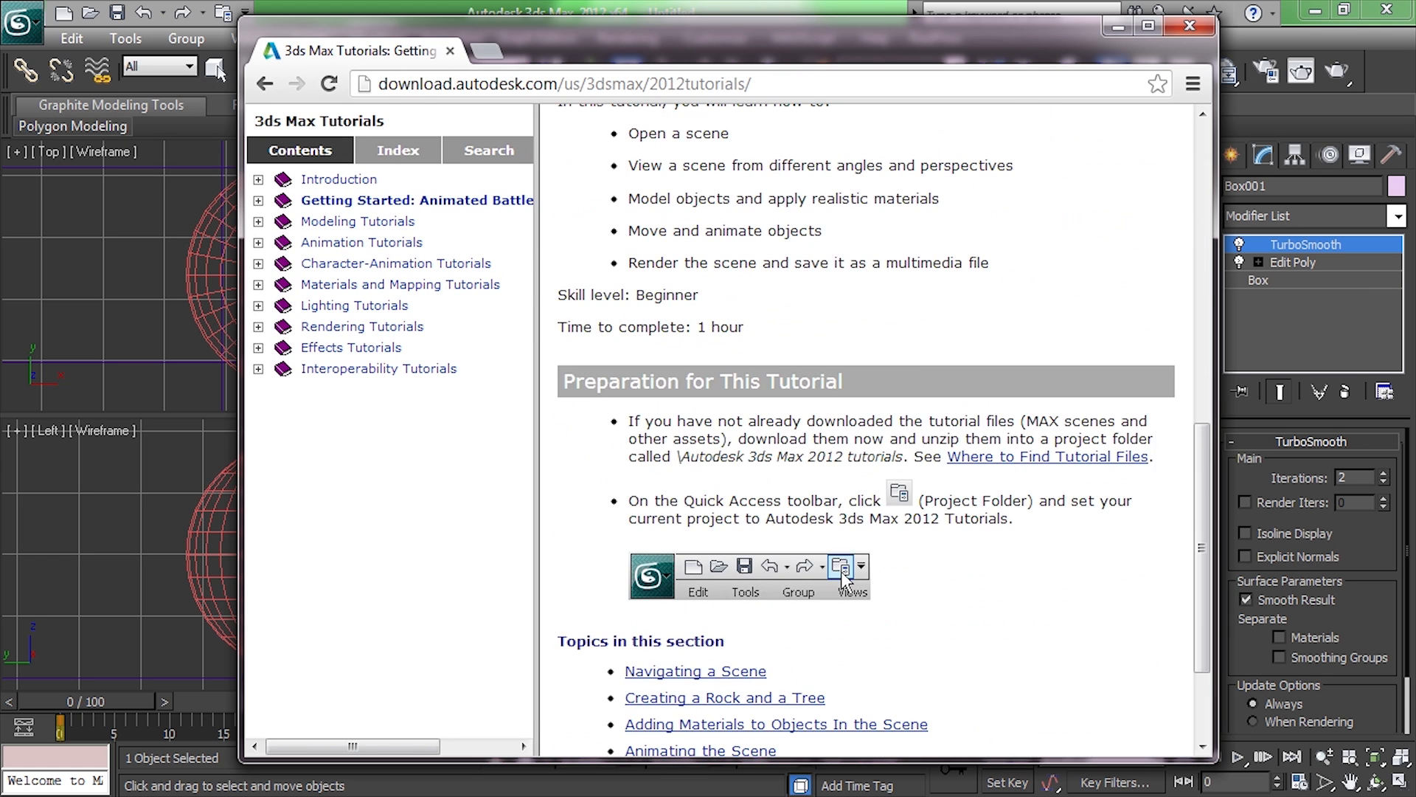
{"action": "scroll", "scroll_direction": "down", "scroll_amount": 3}
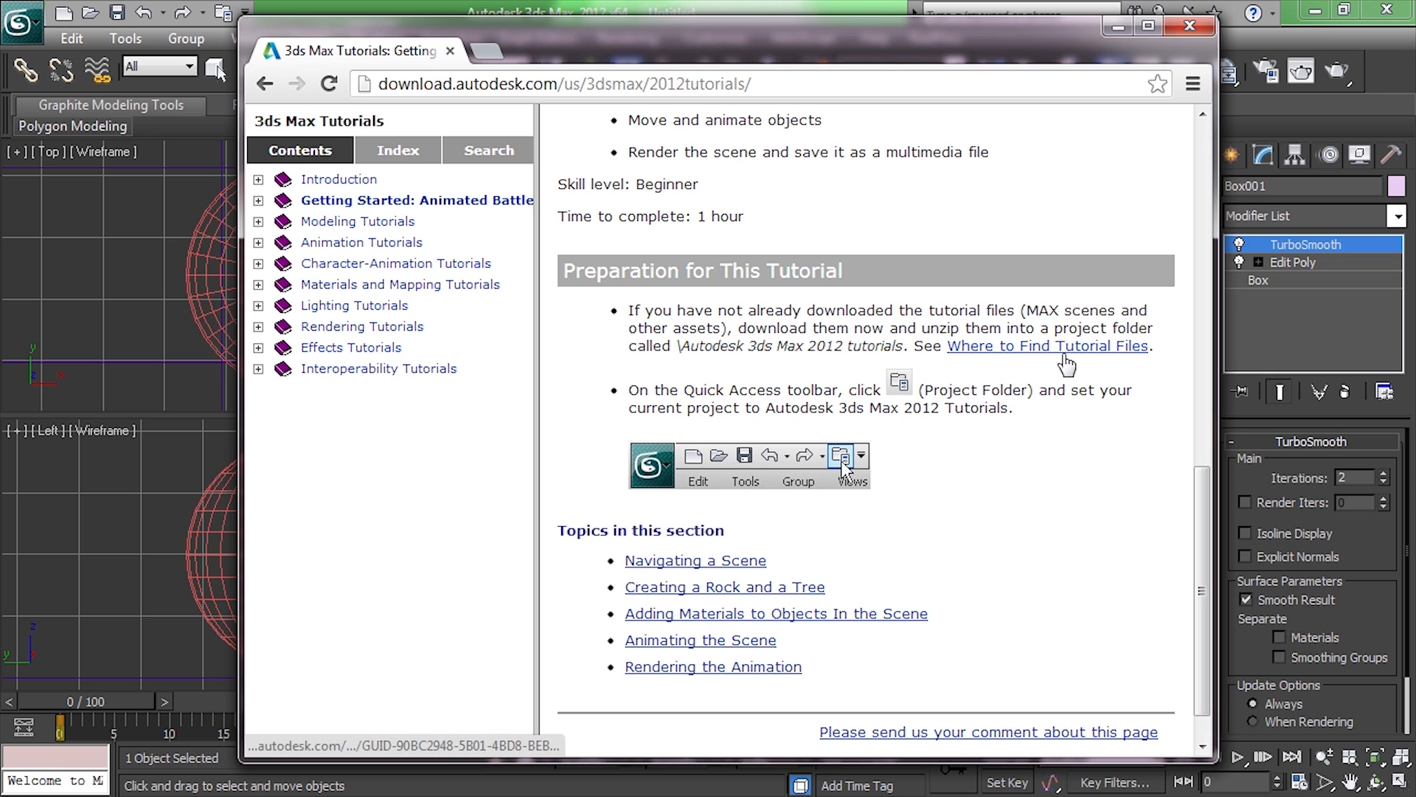
Reselect the battle scene tutorial and scroll down through the page.
{"action": "left_click", "coordinate": [416, 199]}
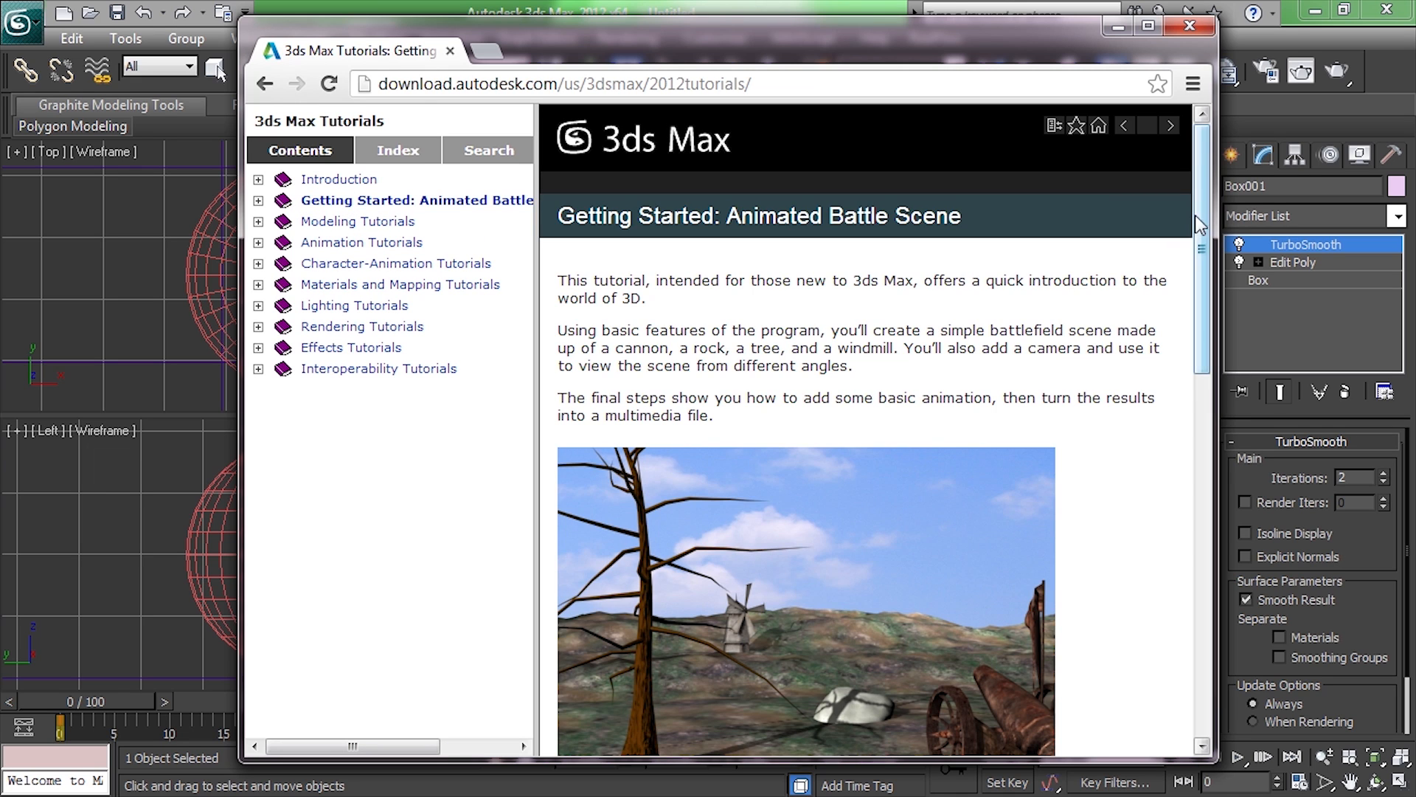
{"action": "scroll", "scroll_direction": "down", "scroll_amount": 3}
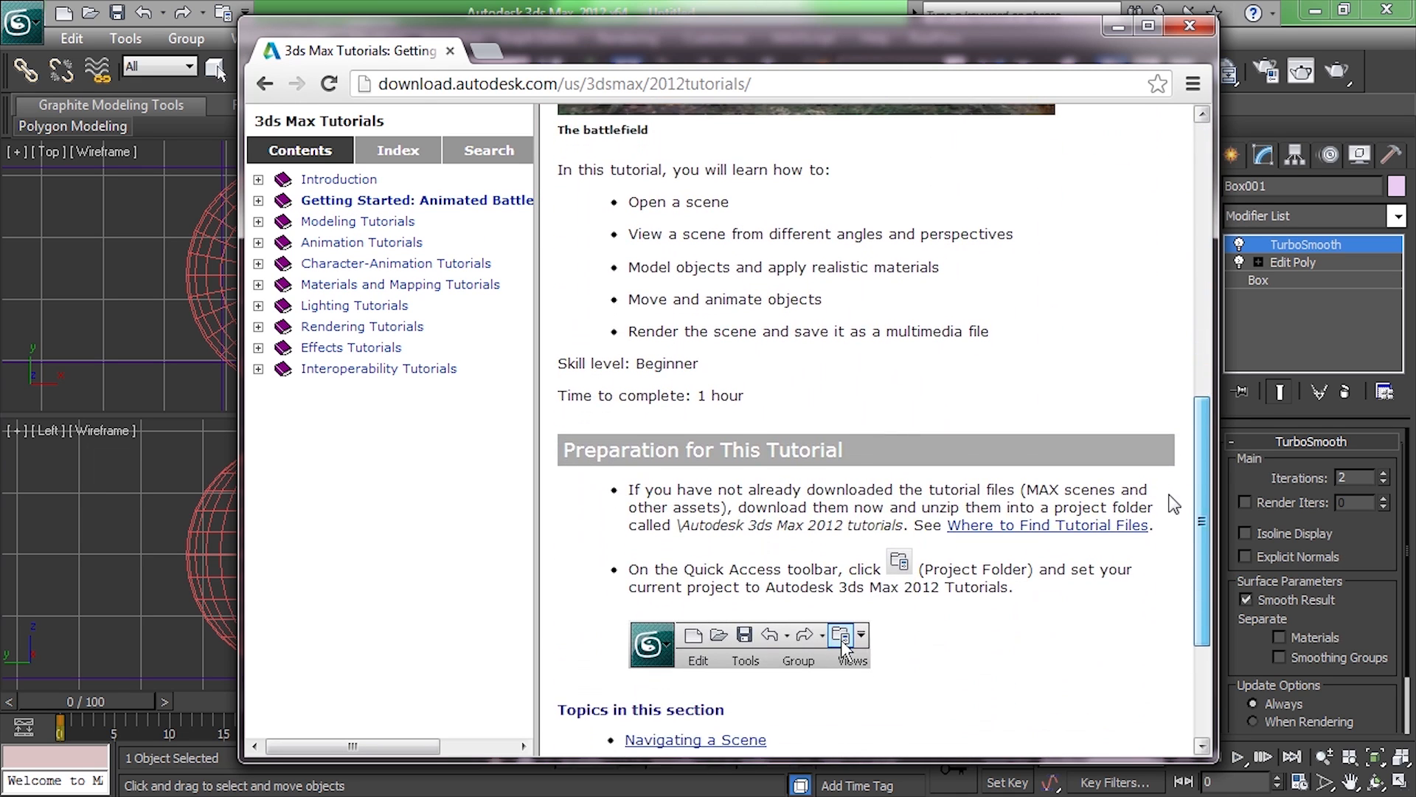
{"action": "scroll", "scroll_direction": "down", "scroll_amount": 3}
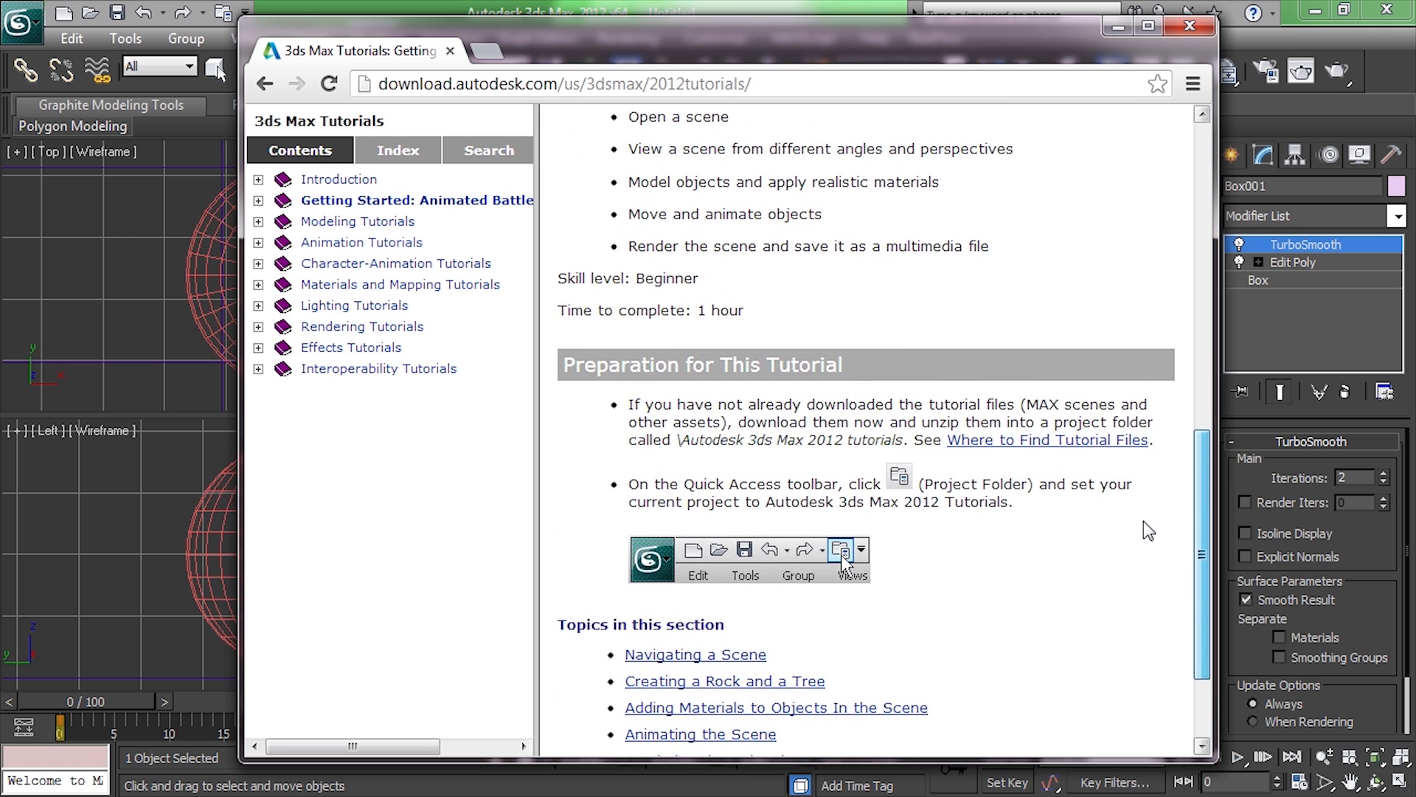
{"action": "scroll", "scroll_direction": "down", "scroll_amount": 3}
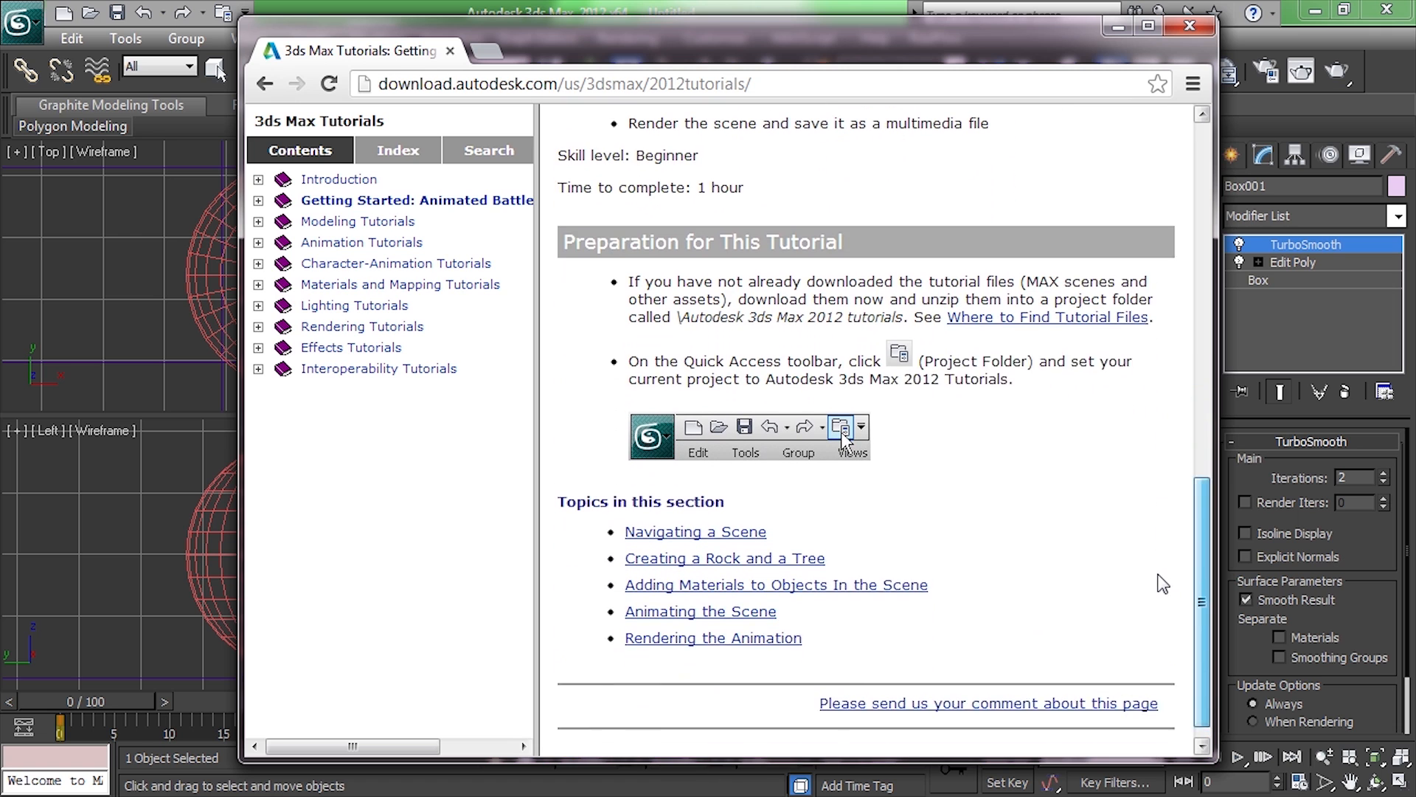